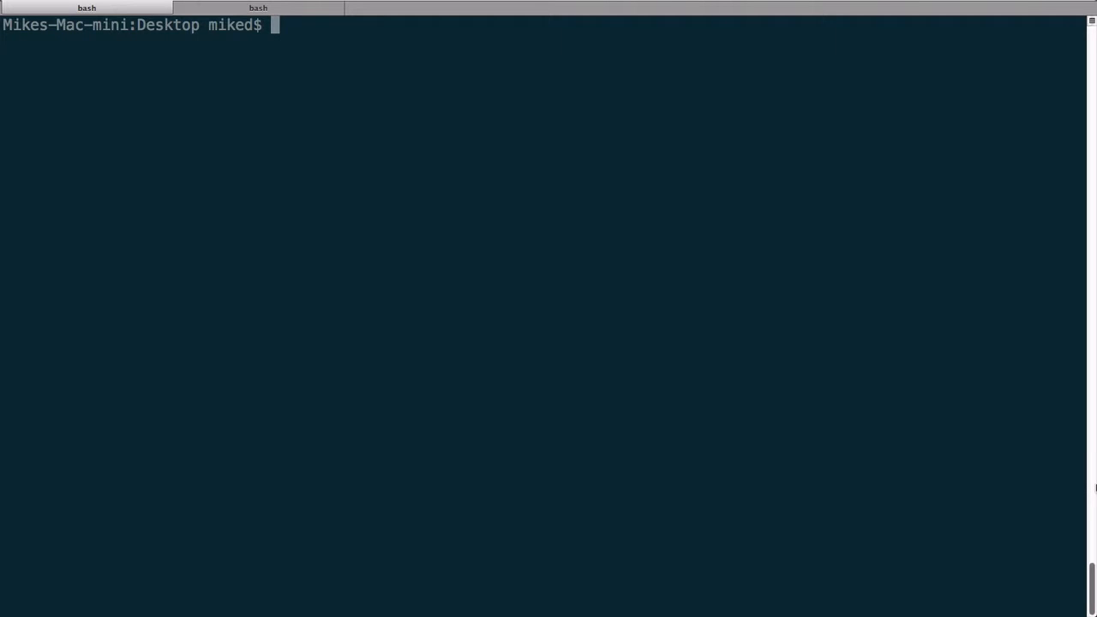
Flush the ARP cache with 'sudo arp -d -a', deleting entries for 10.0.0.1 and 10.0.0.6.
{"action": "type", "text": "sudo arp"}
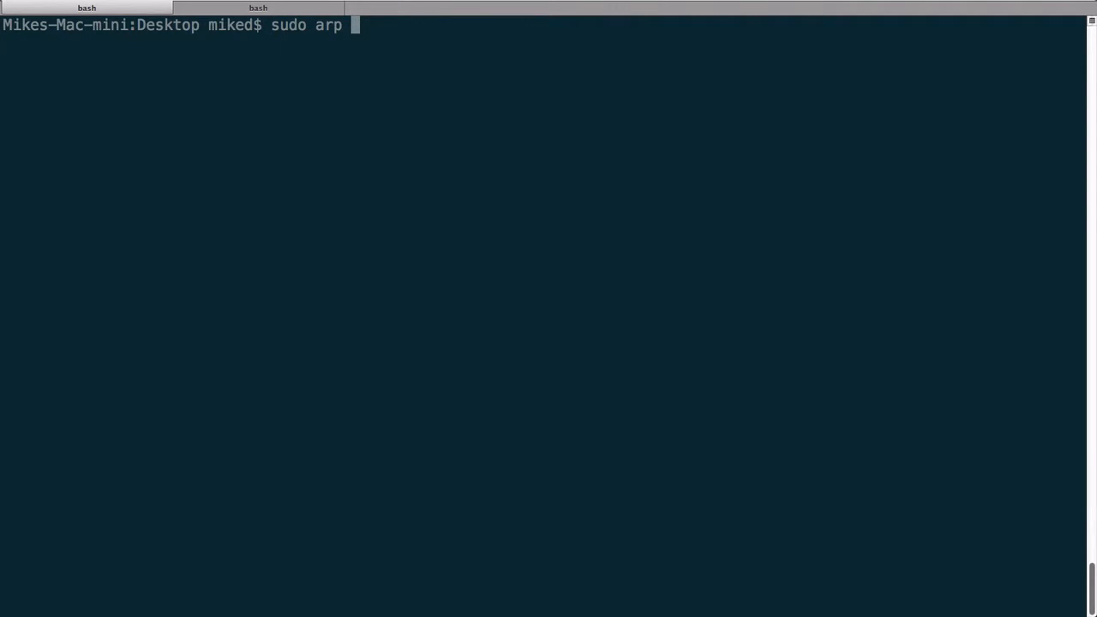
{"action": "type", "text": "-d -"}
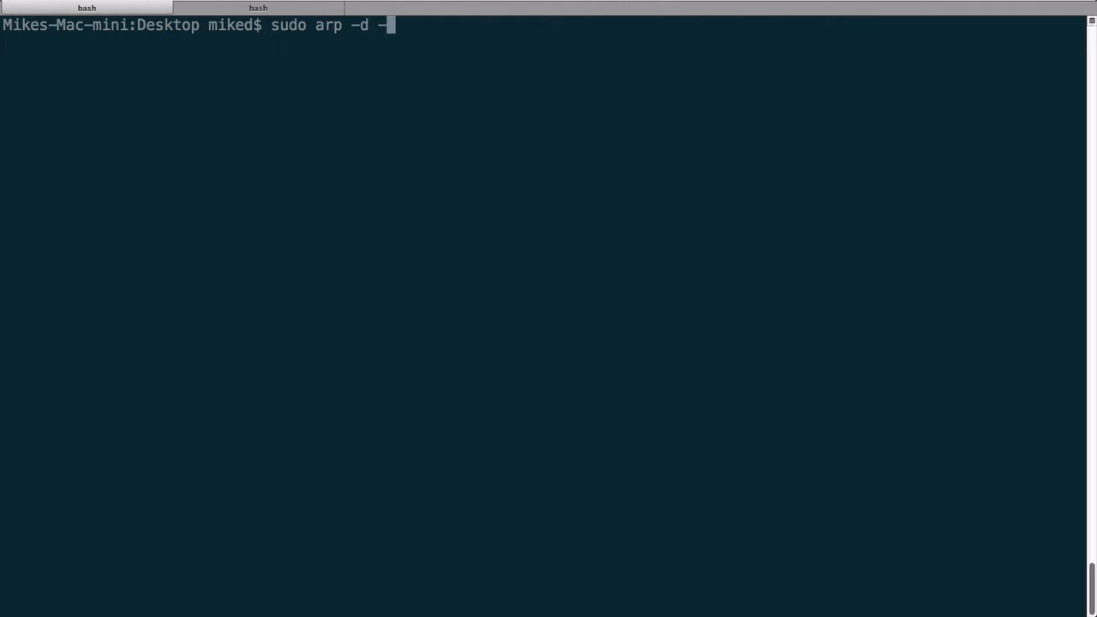
{"action": "key", "text": "Return"}
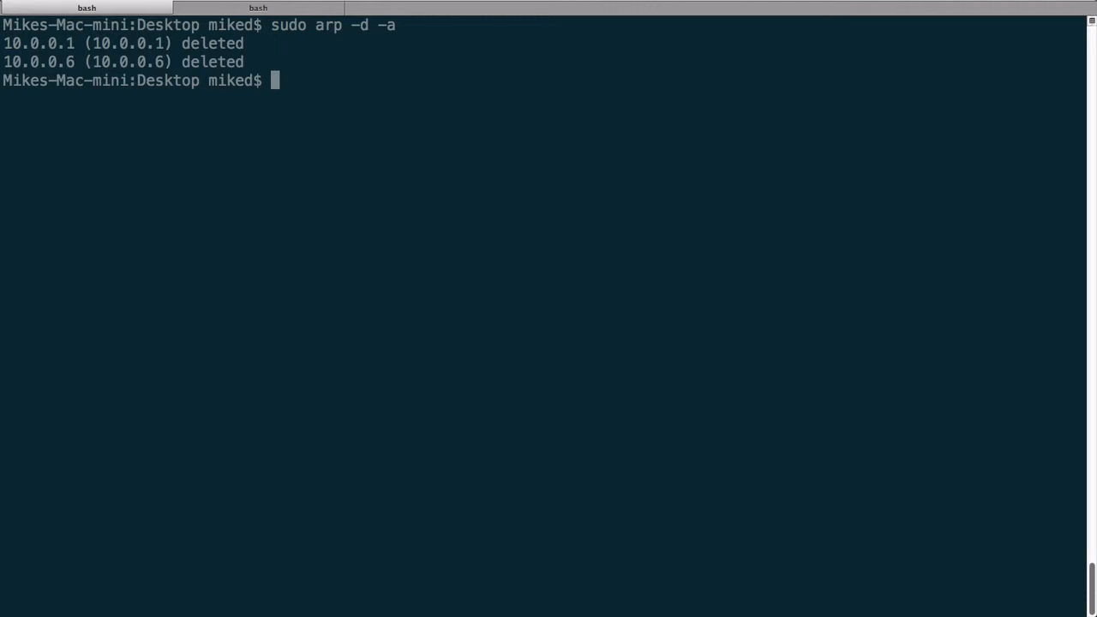
{"action": "type", "text": "s"}
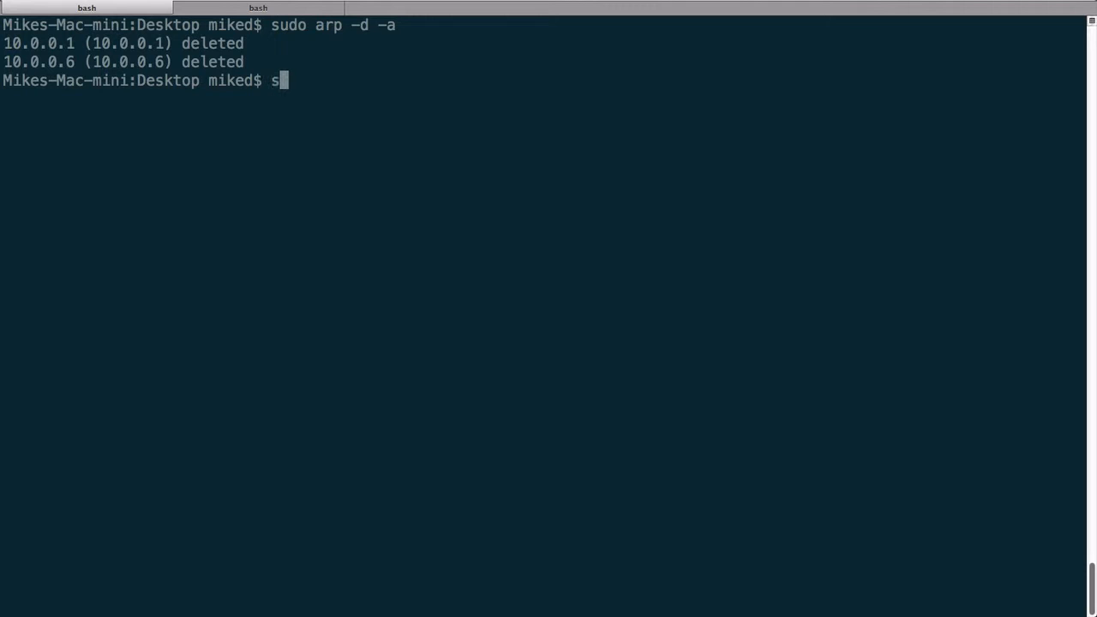
Start 'sudo tcpdump -n -i en1 -w datalink.pcap host 10.0.0.6' to capture traffic.
{"action": "type", "text": "udo tc"}
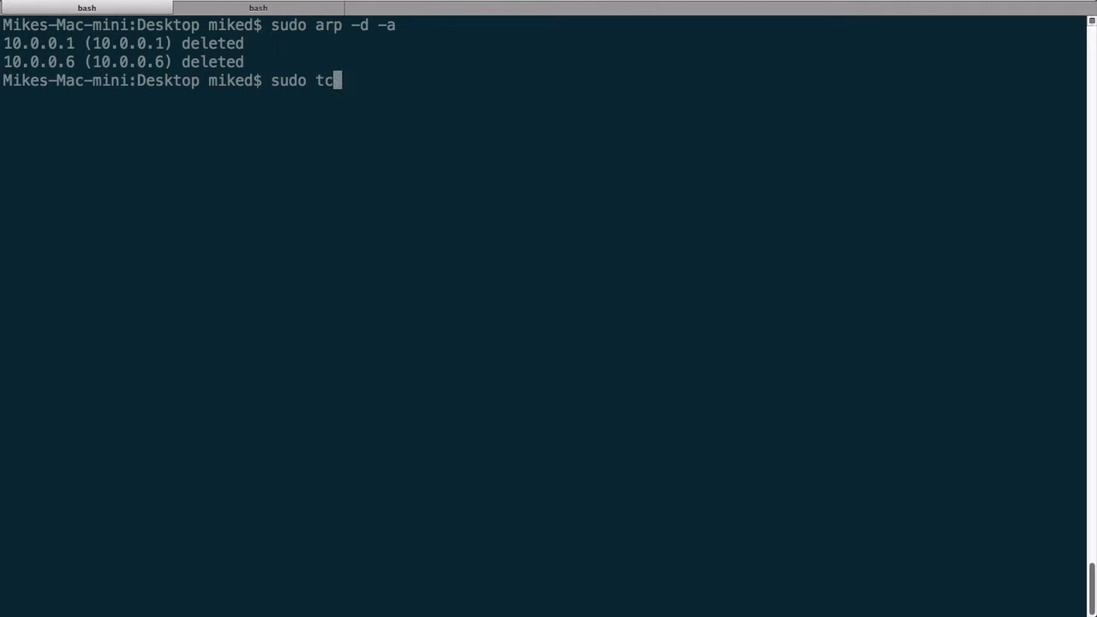
{"action": "type", "text": "pdump"}
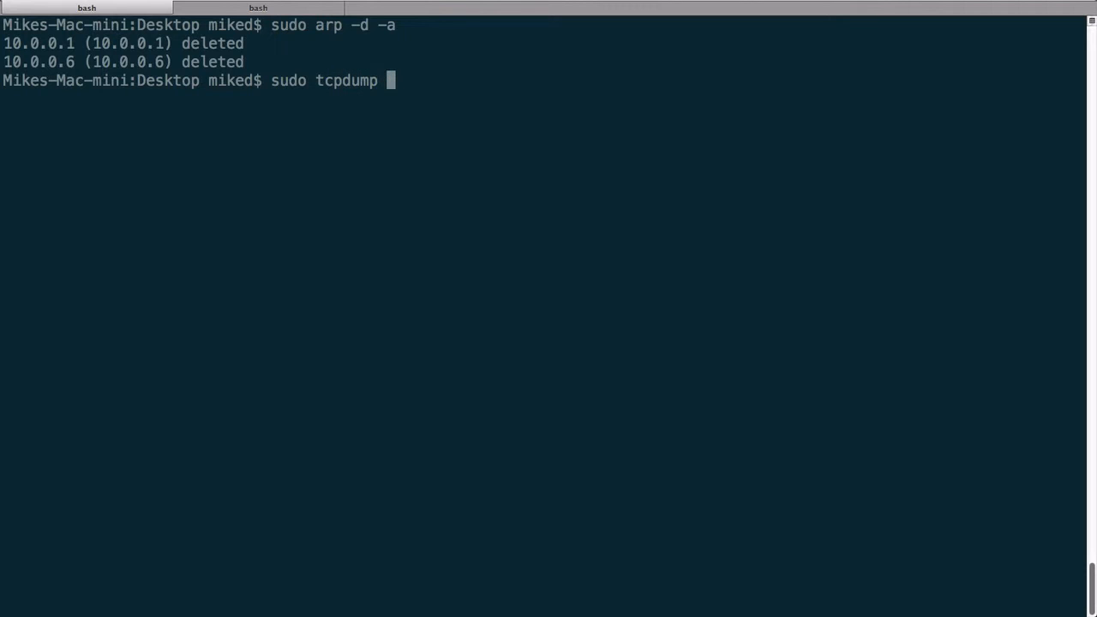
{"action": "type", "text": "-n"}
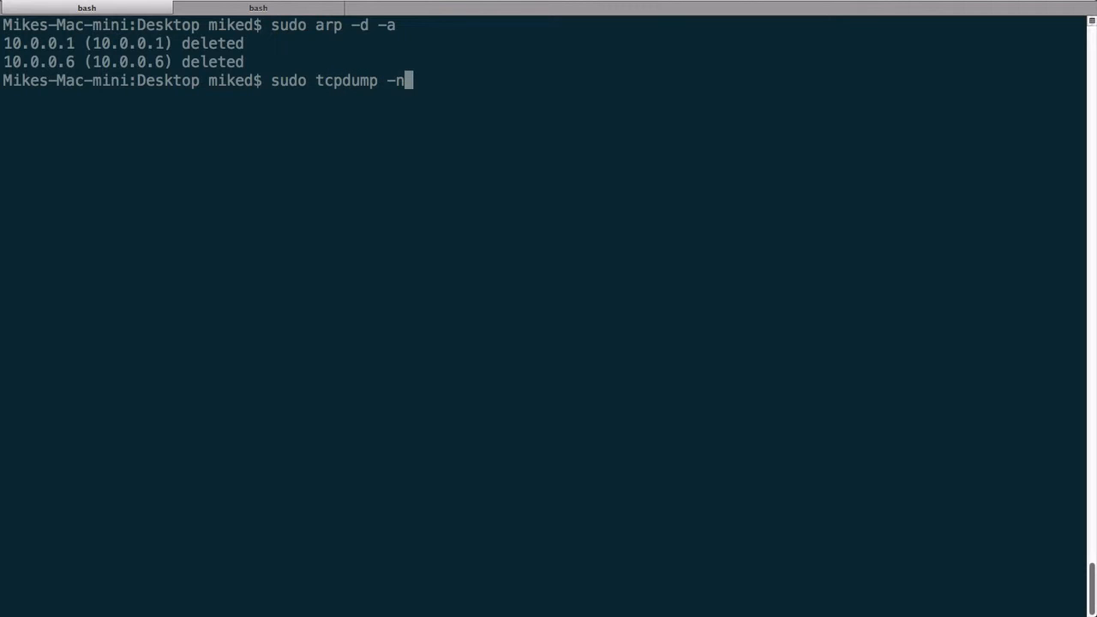
{"action": "type", "text": "-"}
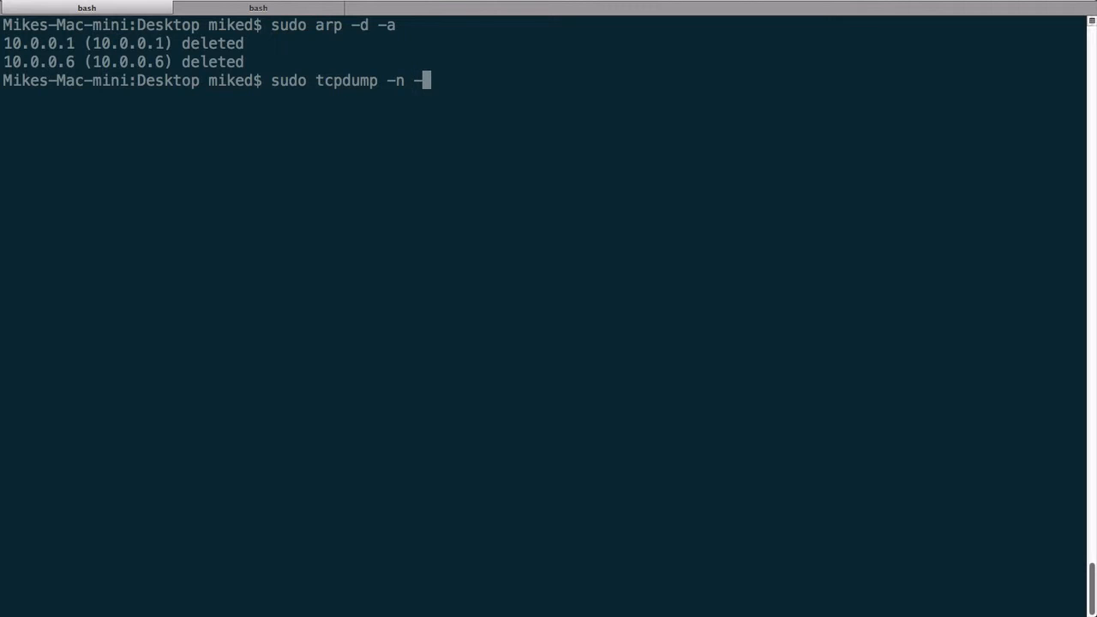
{"action": "type", "text": "i en"}
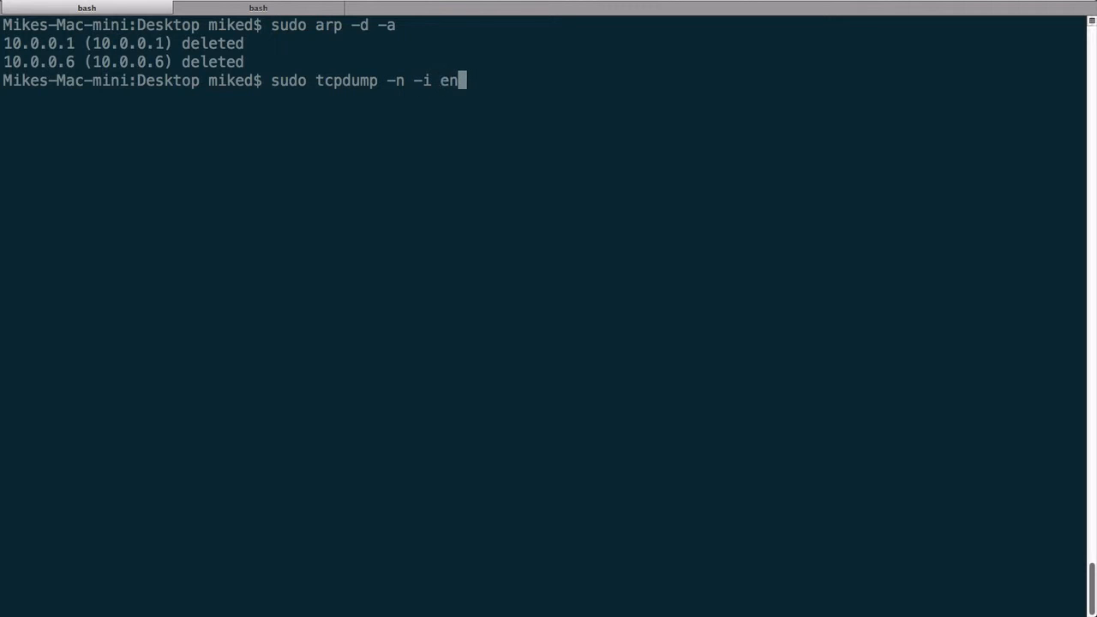
{"action": "type", "text": "1 -w"}
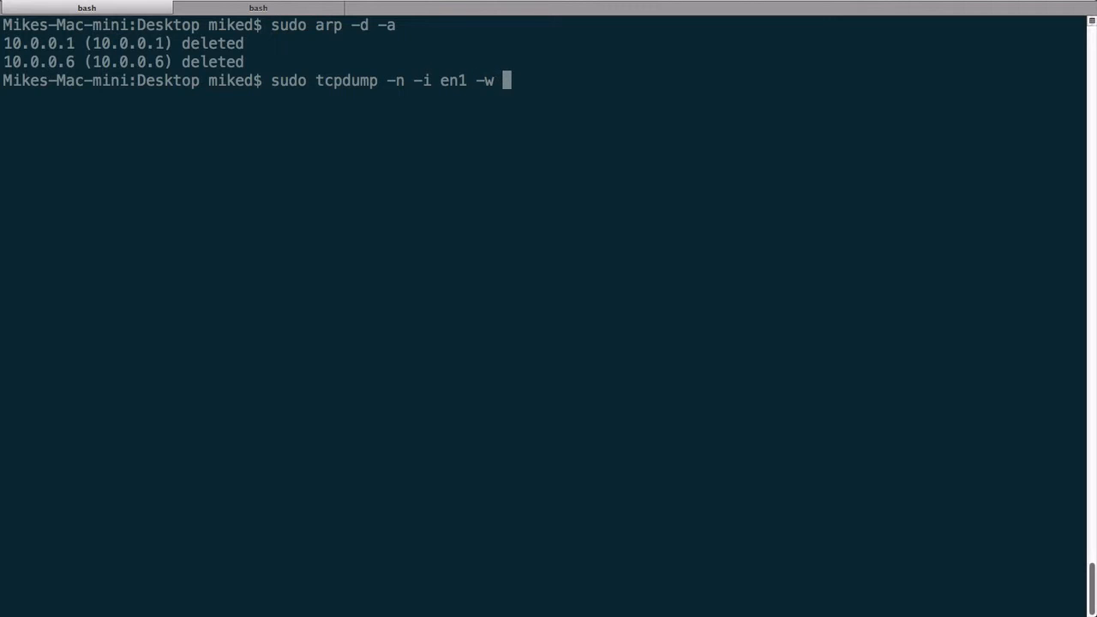
{"action": "type", "text": "datalink."}
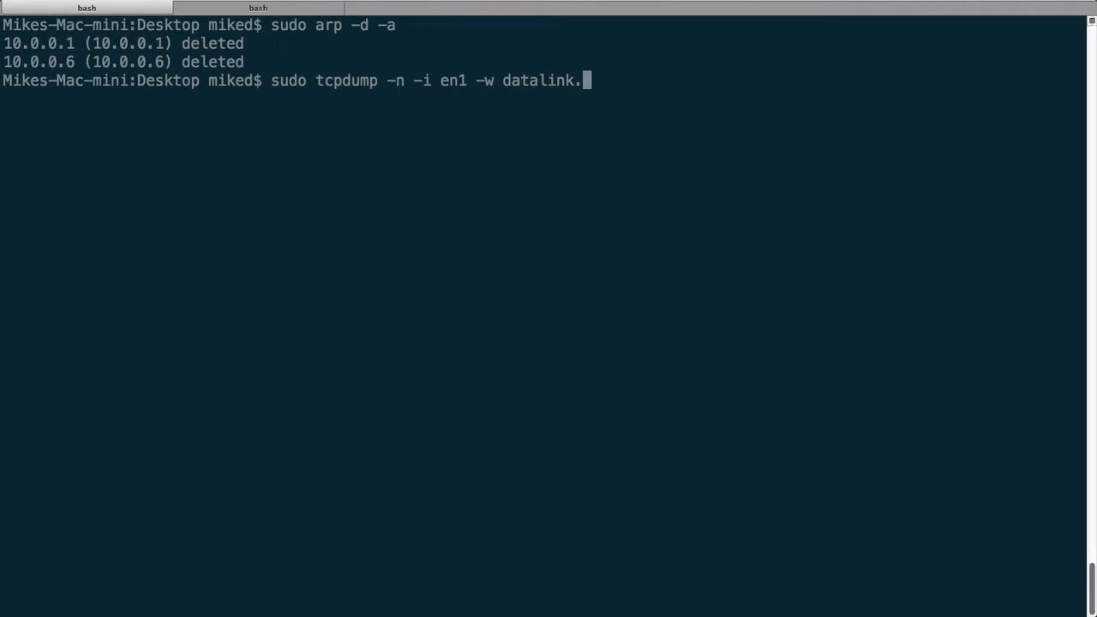
{"action": "type", "text": "pcap"}
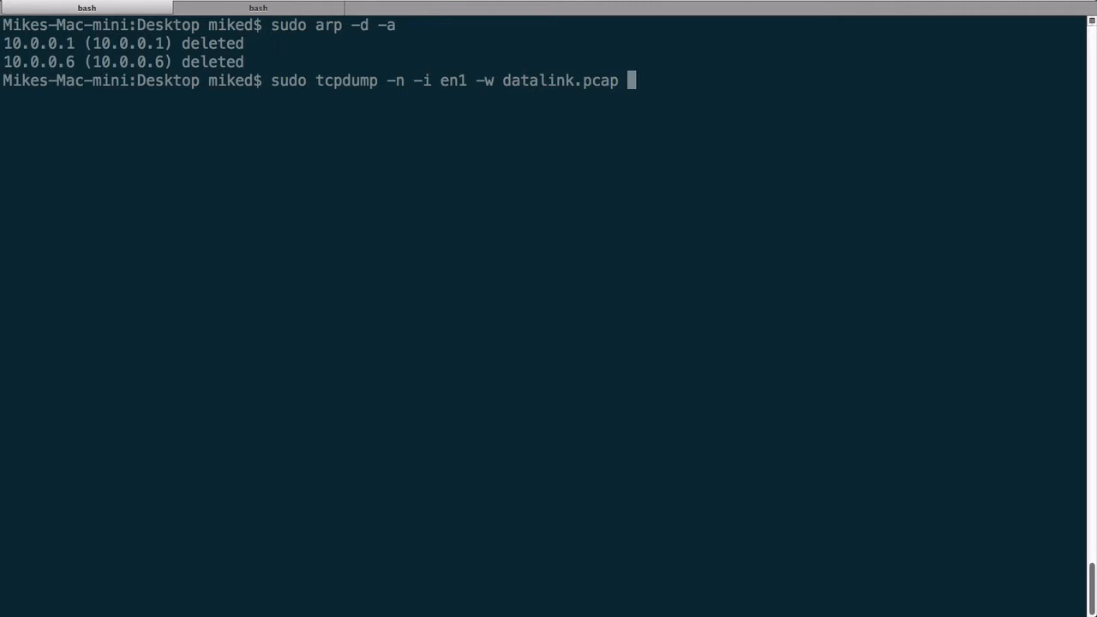
{"action": "type", "text": "host 10"}
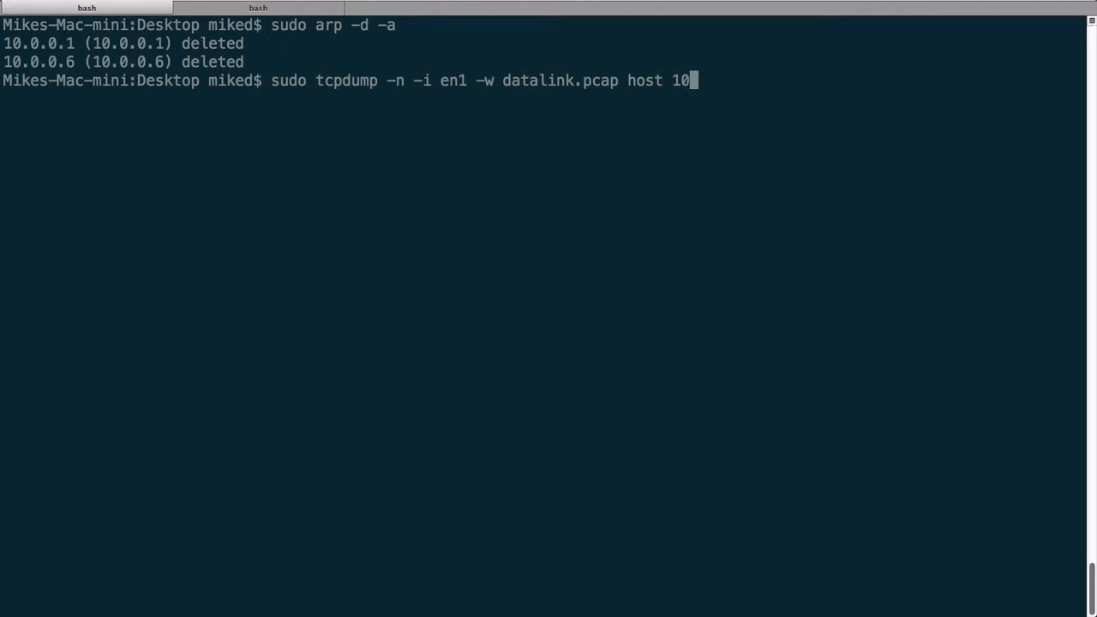
{"action": "type", "text": ".0.6"}
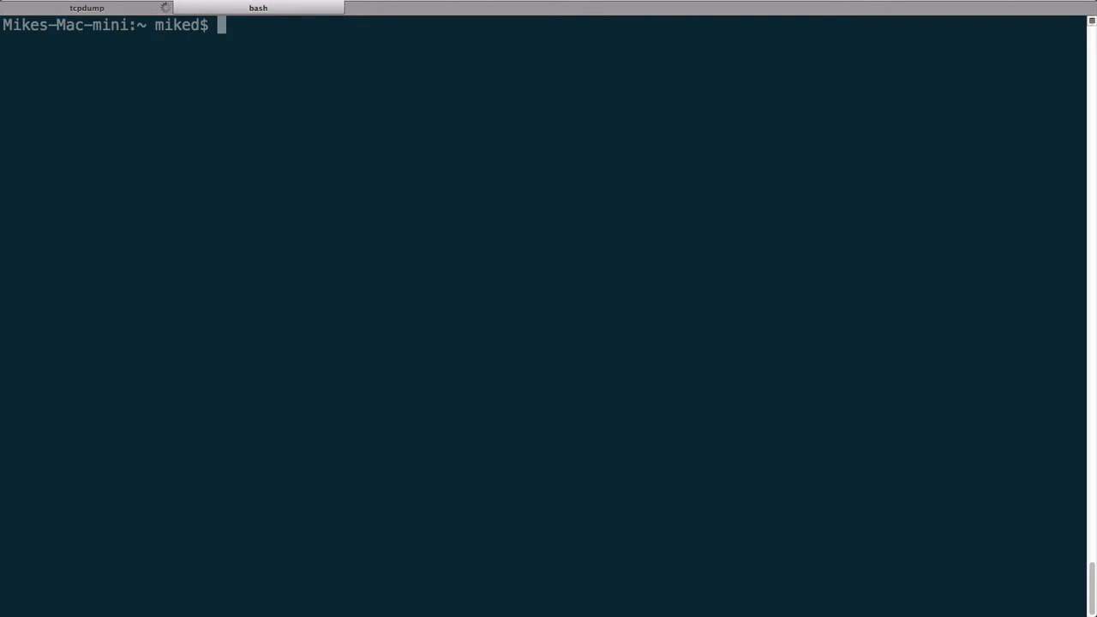
Ping 10.0.0.6 for three replies, then stop it to show 0% packet loss.
{"action": "type", "text": "ping 10."}
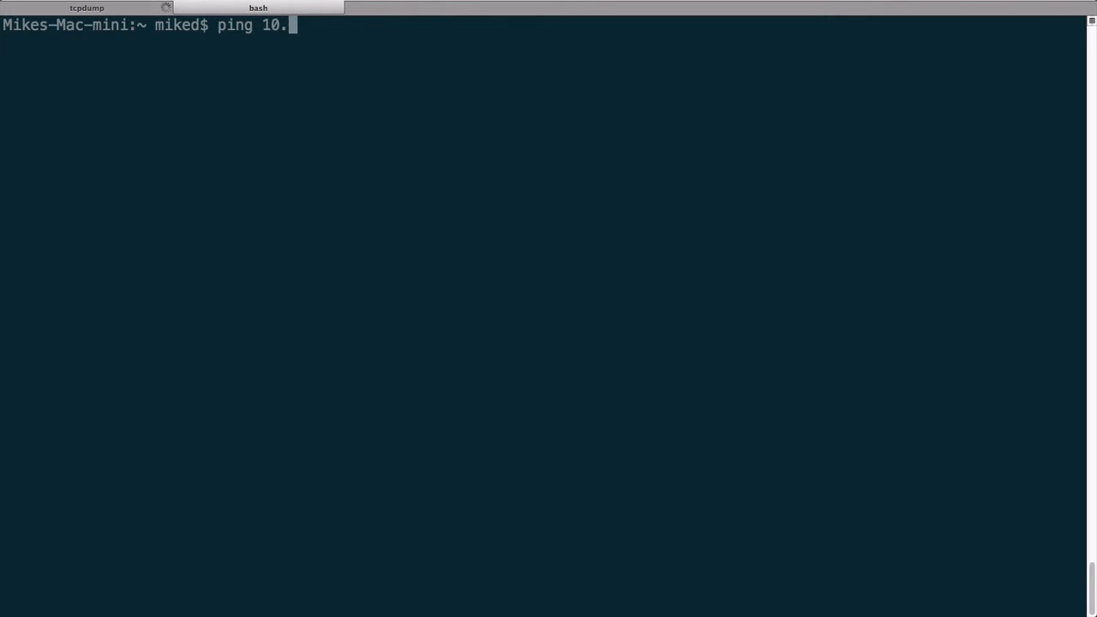
{"action": "key", "text": "Enter"}
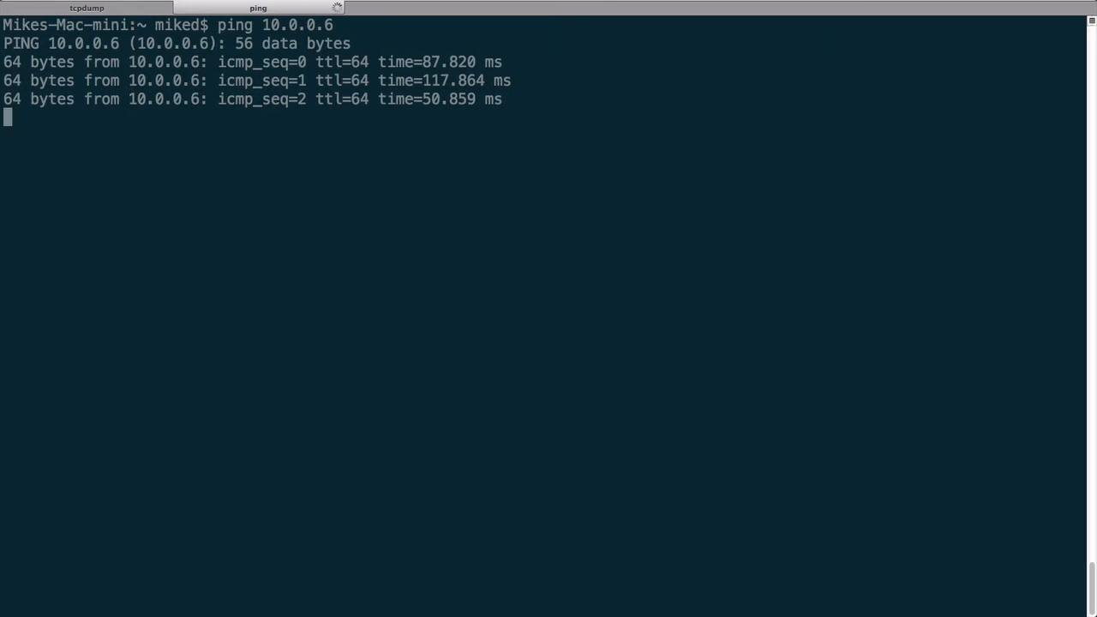
{"action": "key", "text": "ctrl+c"}
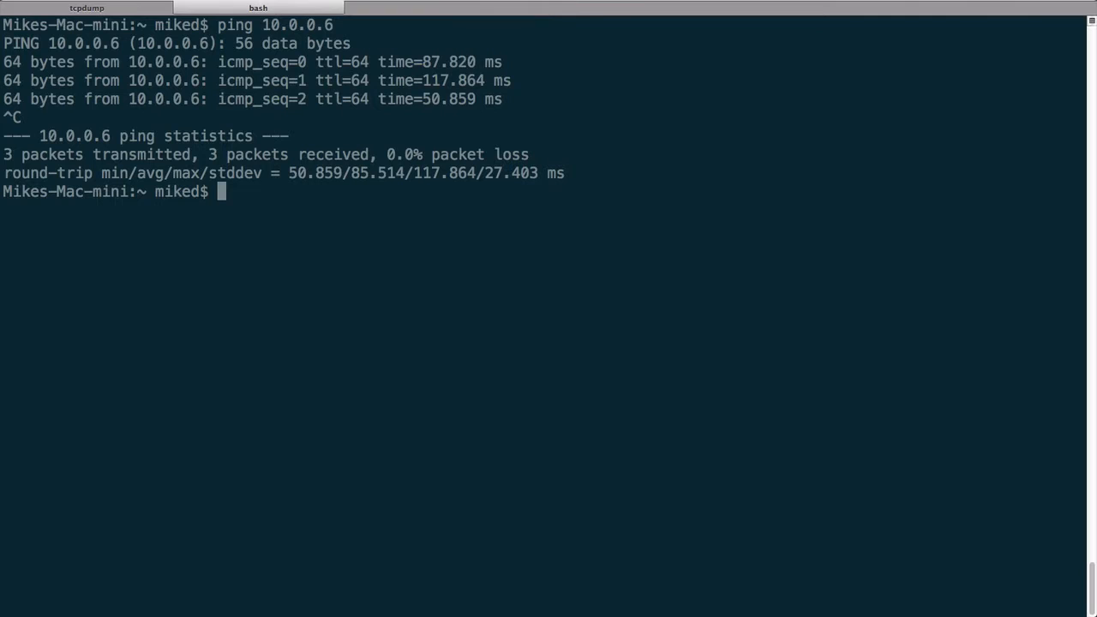
Enter 'arp -a' in the second shell to list the ARP cache.
{"action": "type", "text": "a"}
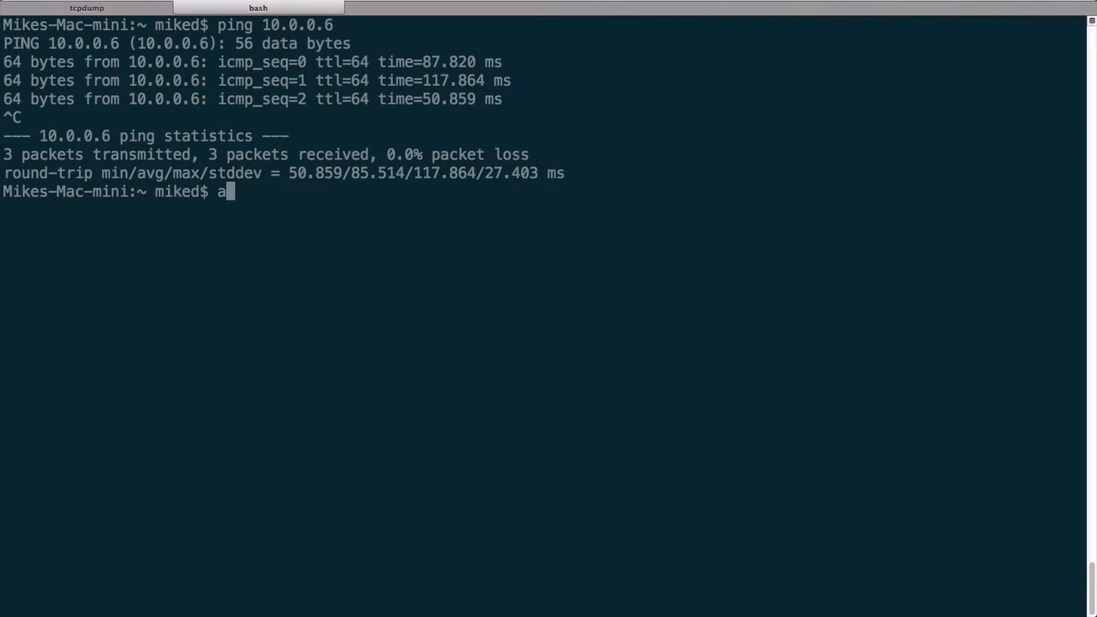
{"action": "type", "text": "rp -a"}
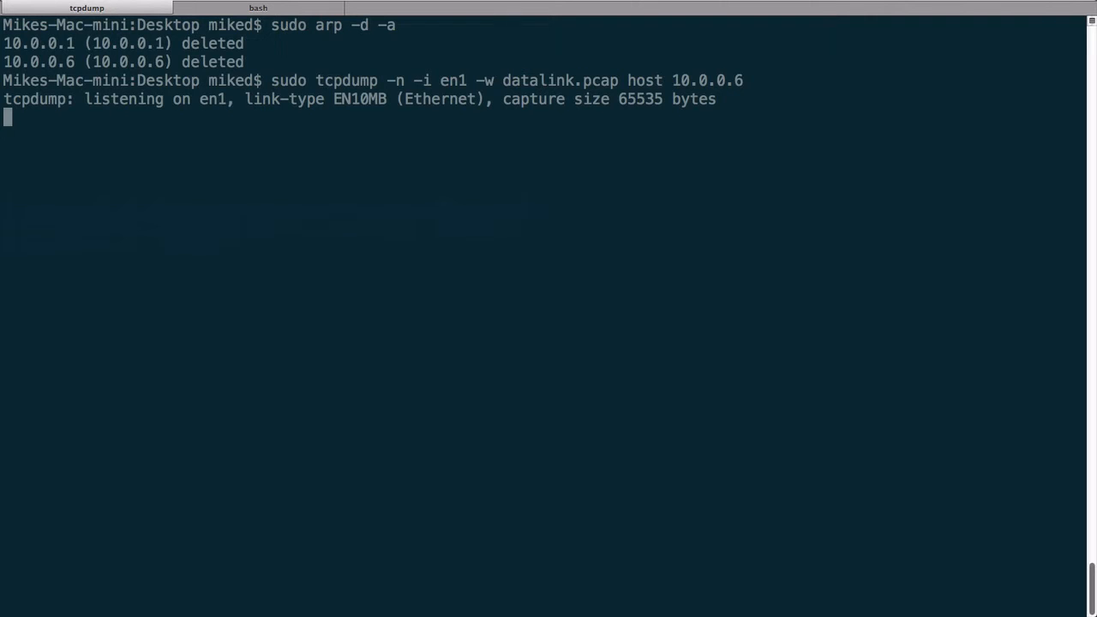
Stop the tcpdump capture, saving the 824-byte datalink.pcap.
{"action": "key", "text": "ctrl+c"}
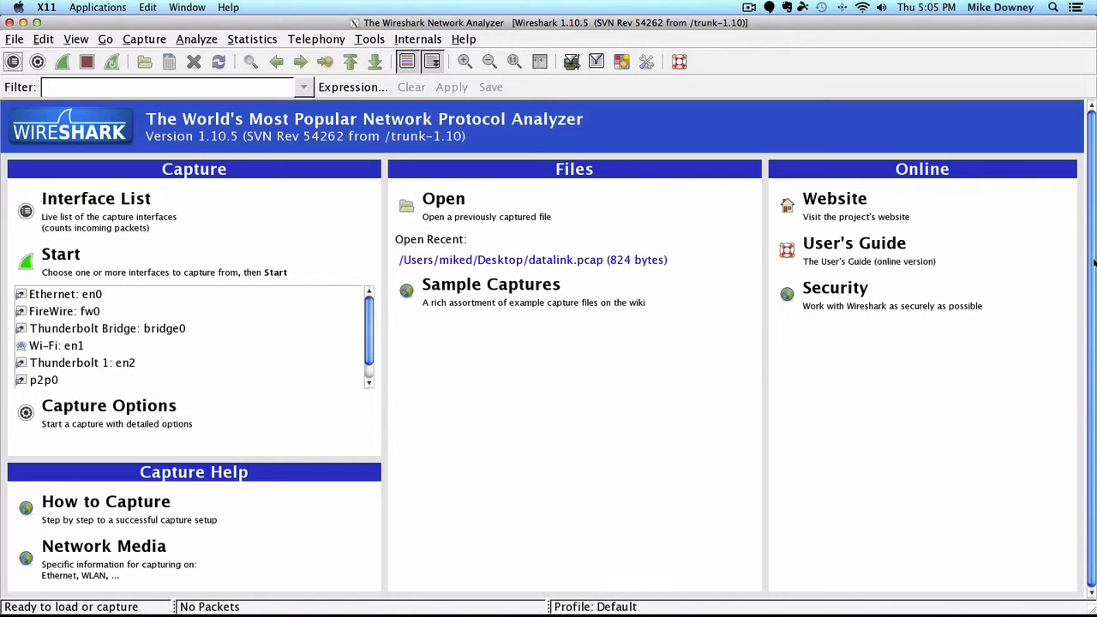
Open datalink.pcap from Wireshark's recent files, showing 2 ARP and 6 ICMP frames.
{"action": "left_click", "coordinate": [533, 259]}
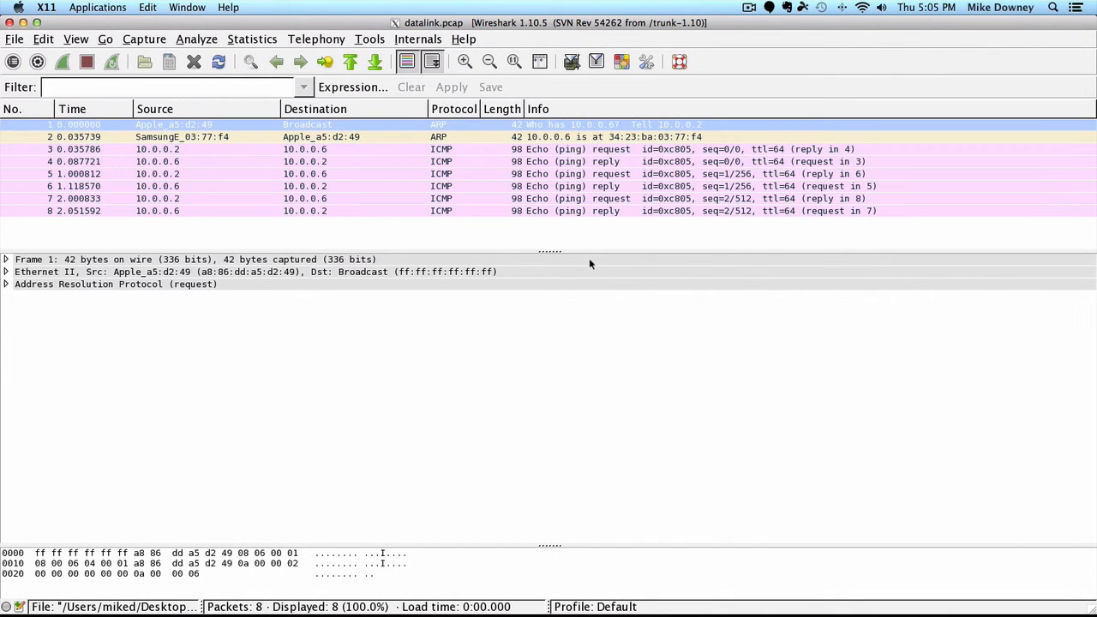
{"action": "mouse_move", "coordinate": [716, 137]}
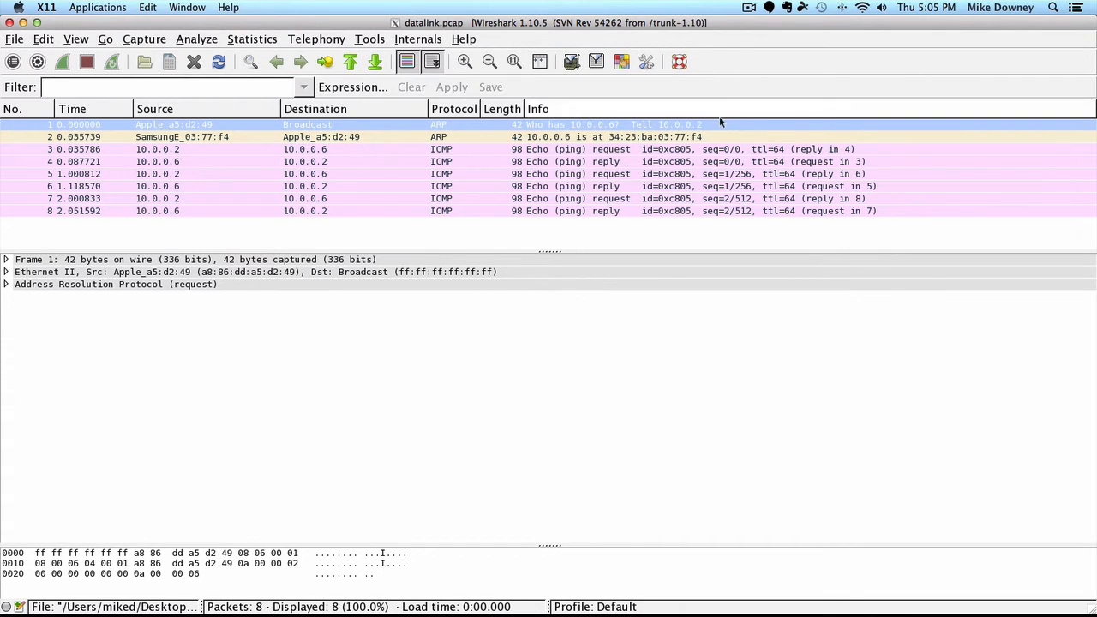
{"action": "mouse_move", "coordinate": [736, 123]}
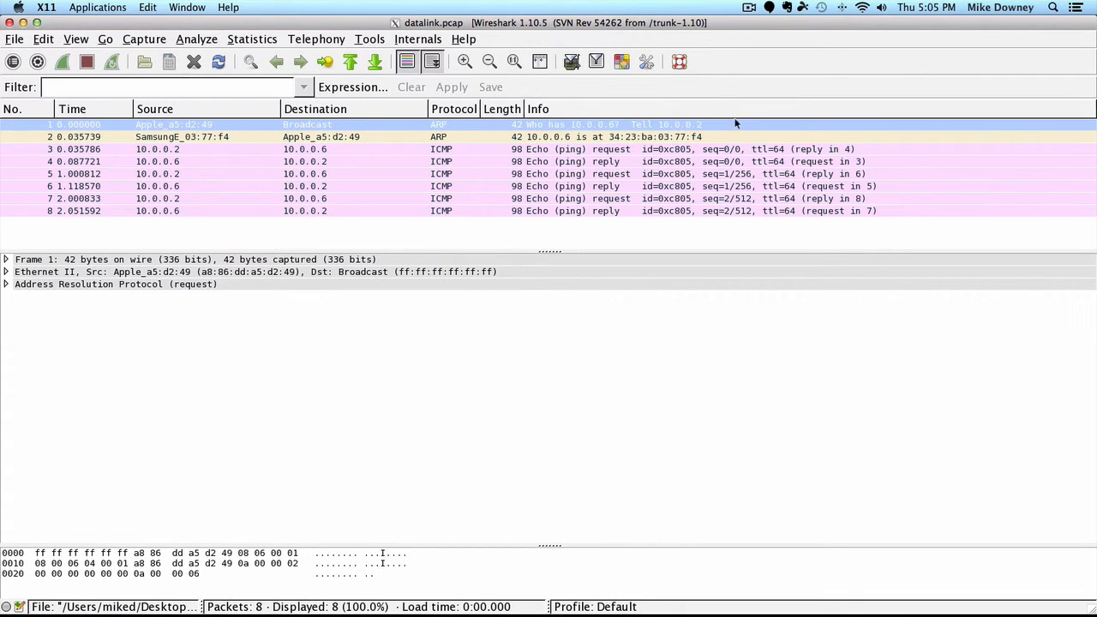
{"action": "mouse_move", "coordinate": [728, 161]}
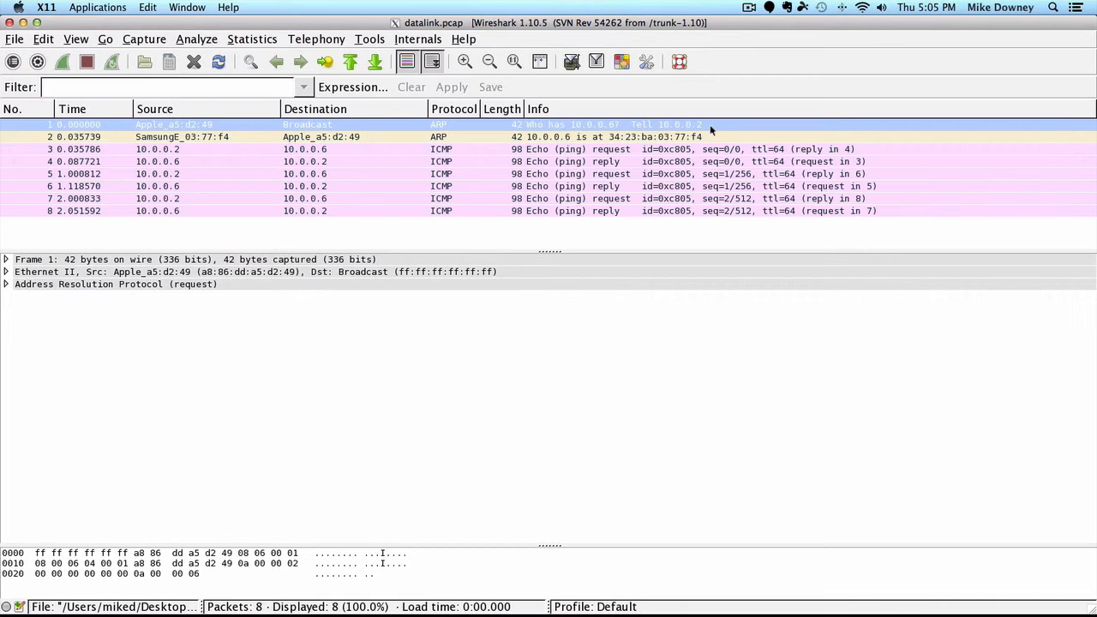
{"action": "mouse_move", "coordinate": [496, 247]}
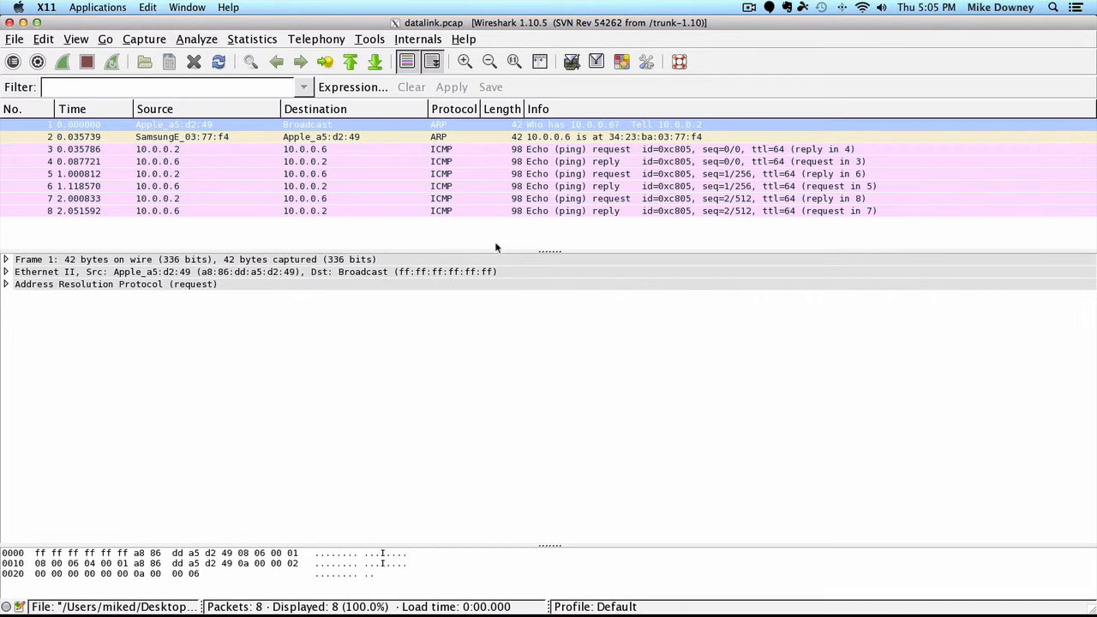
{"action": "mouse_move", "coordinate": [446, 261]}
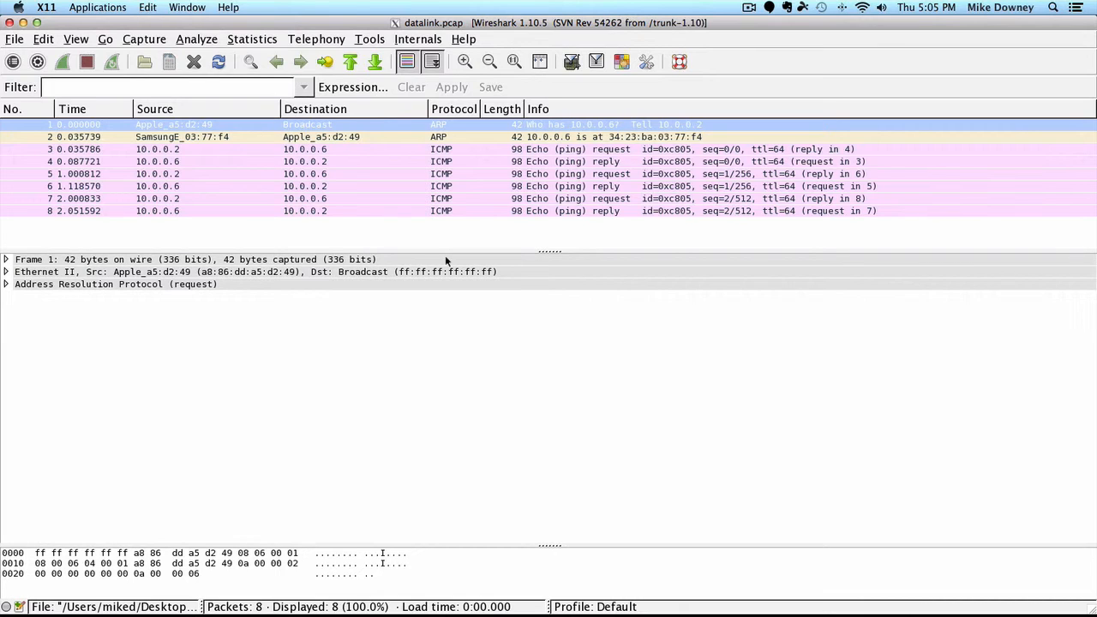
{"action": "mouse_move", "coordinate": [236, 545]}
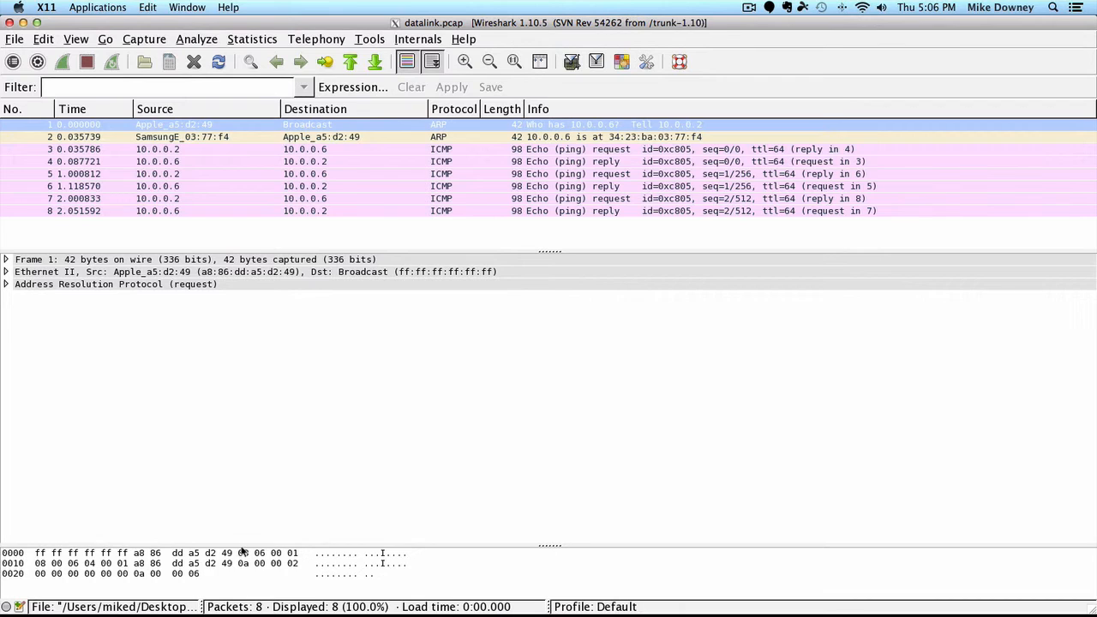
{"action": "mouse_move", "coordinate": [225, 573]}
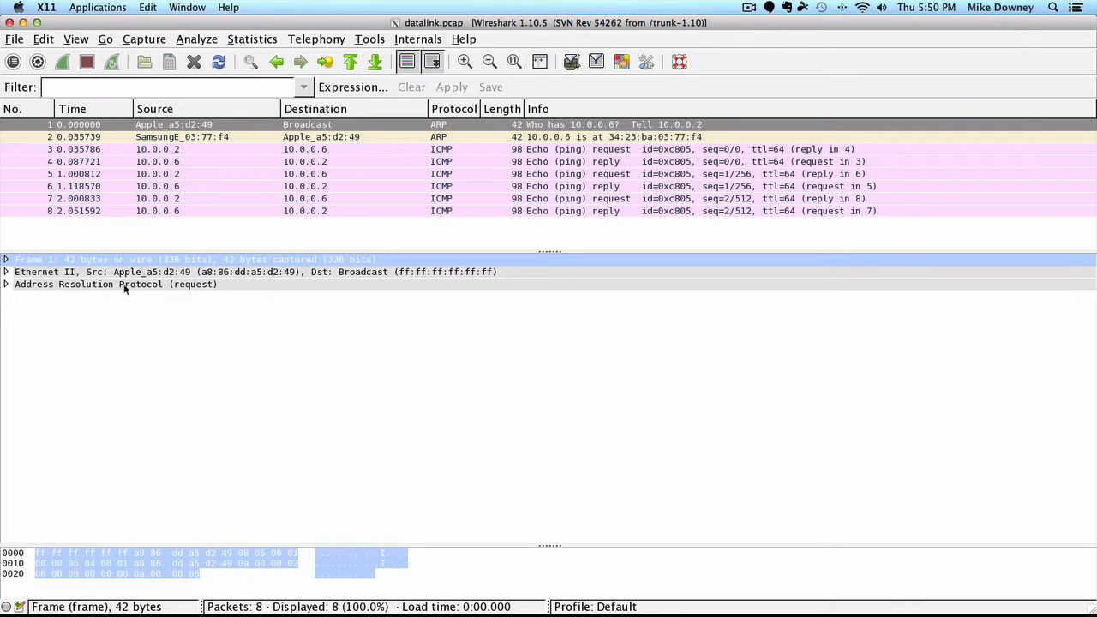
Inspect frame 1's Ethernet destination, source and type, then expand the ARP request details.
{"action": "left_click", "coordinate": [7, 272]}
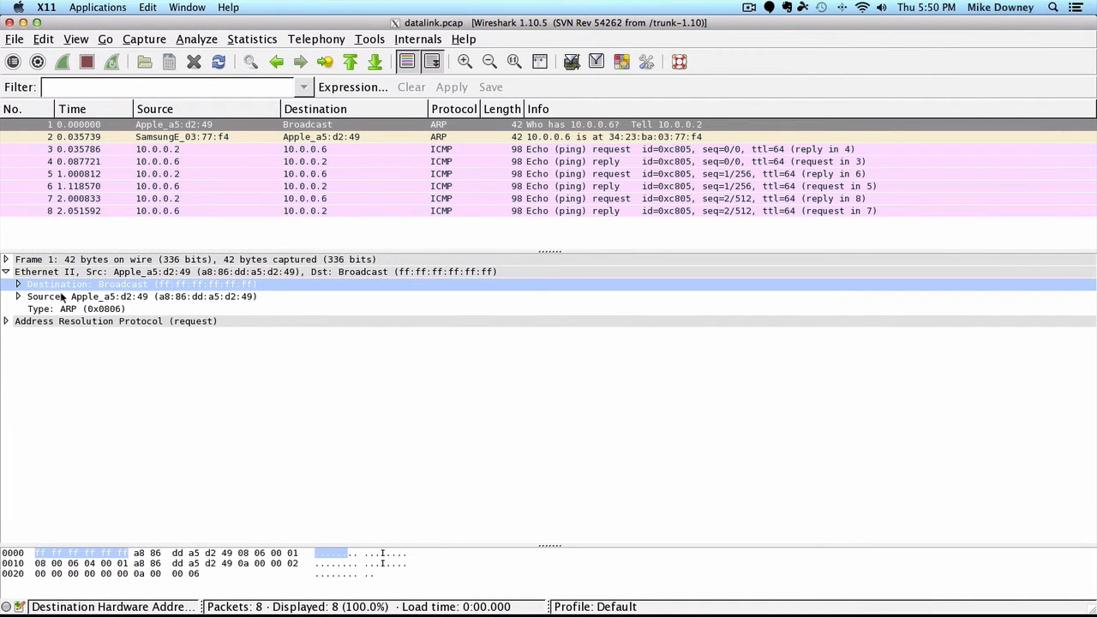
{"action": "left_click", "coordinate": [94, 296]}
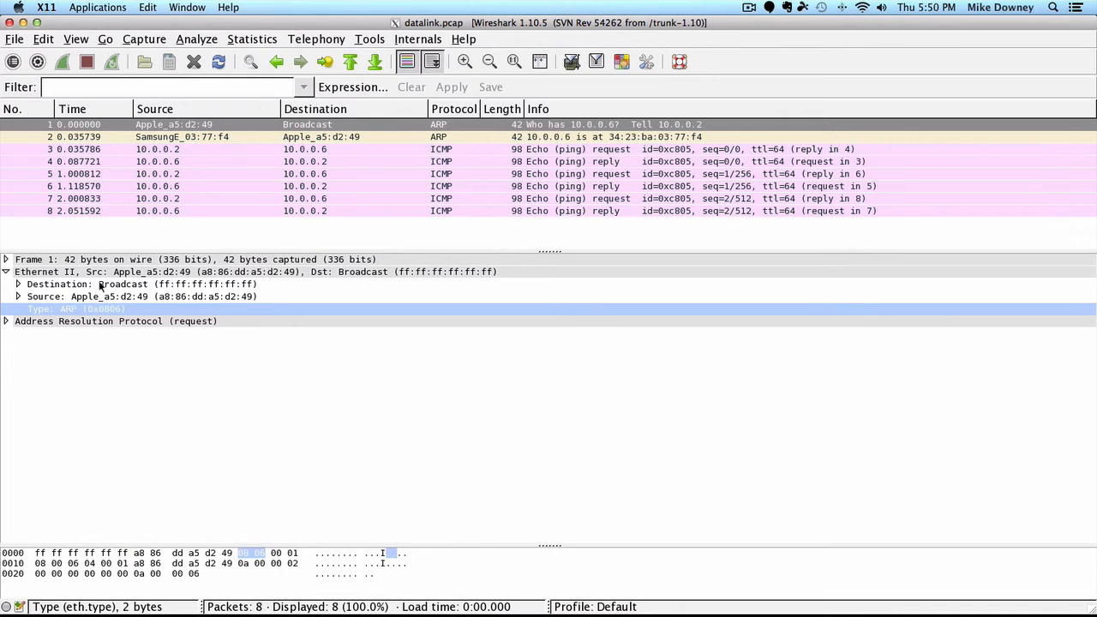
{"action": "left_click", "coordinate": [120, 284]}
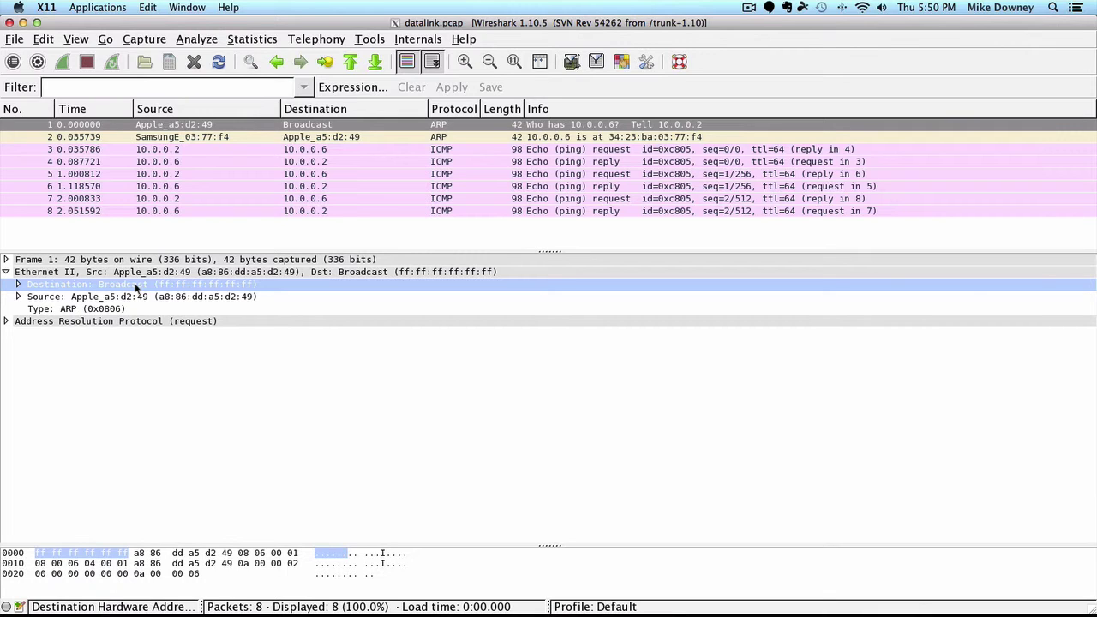
{"action": "mouse_move", "coordinate": [125, 296]}
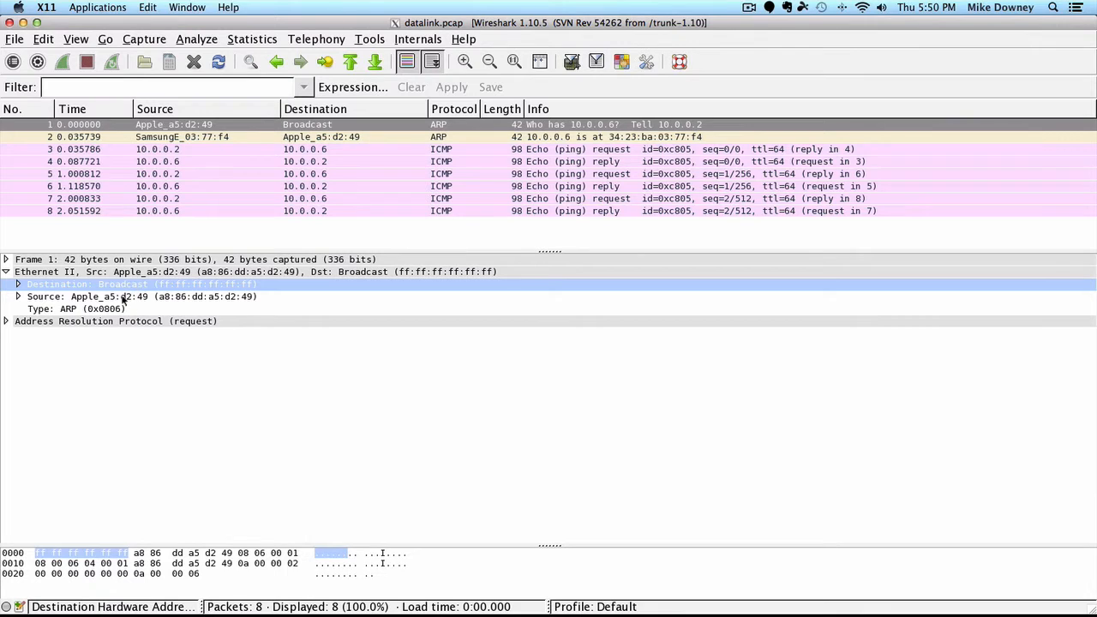
{"action": "left_click", "coordinate": [128, 295]}
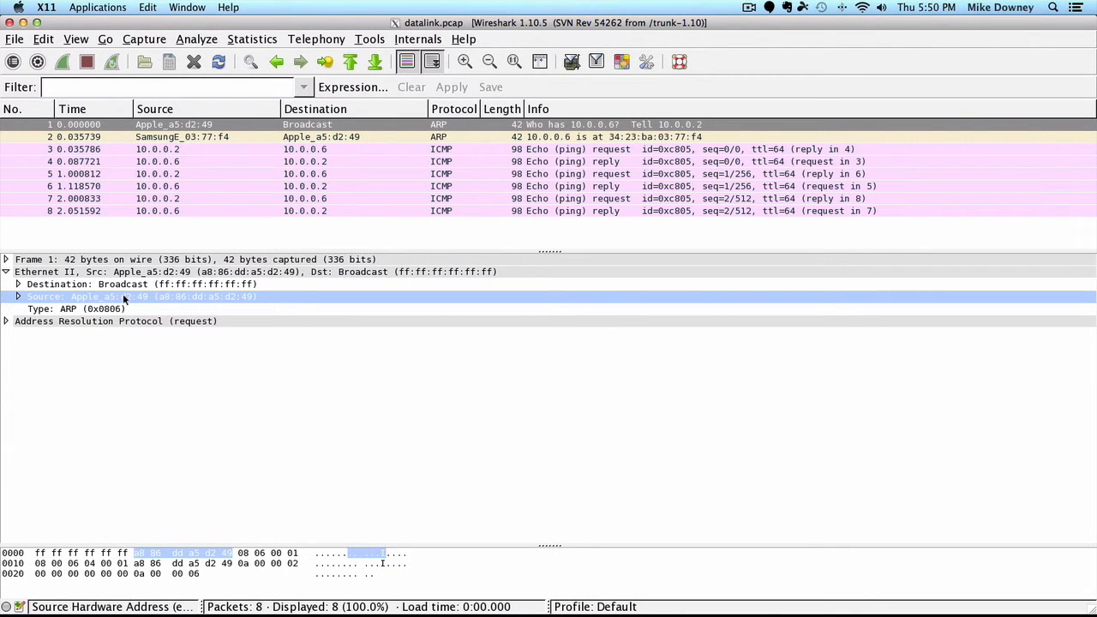
{"action": "mouse_move", "coordinate": [103, 308]}
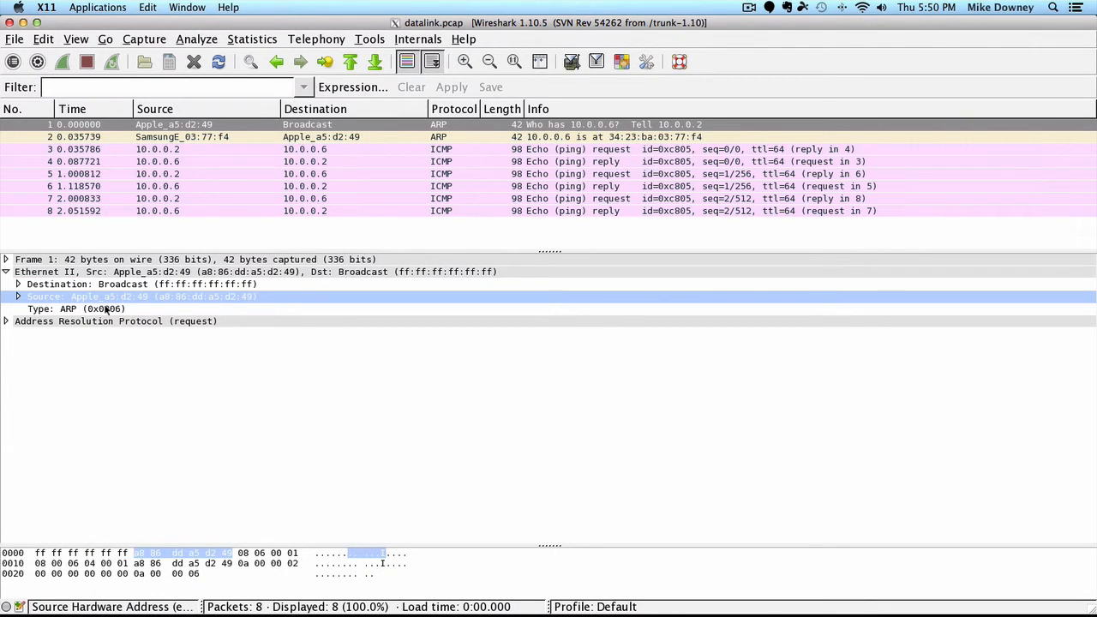
{"action": "left_click", "coordinate": [78, 308]}
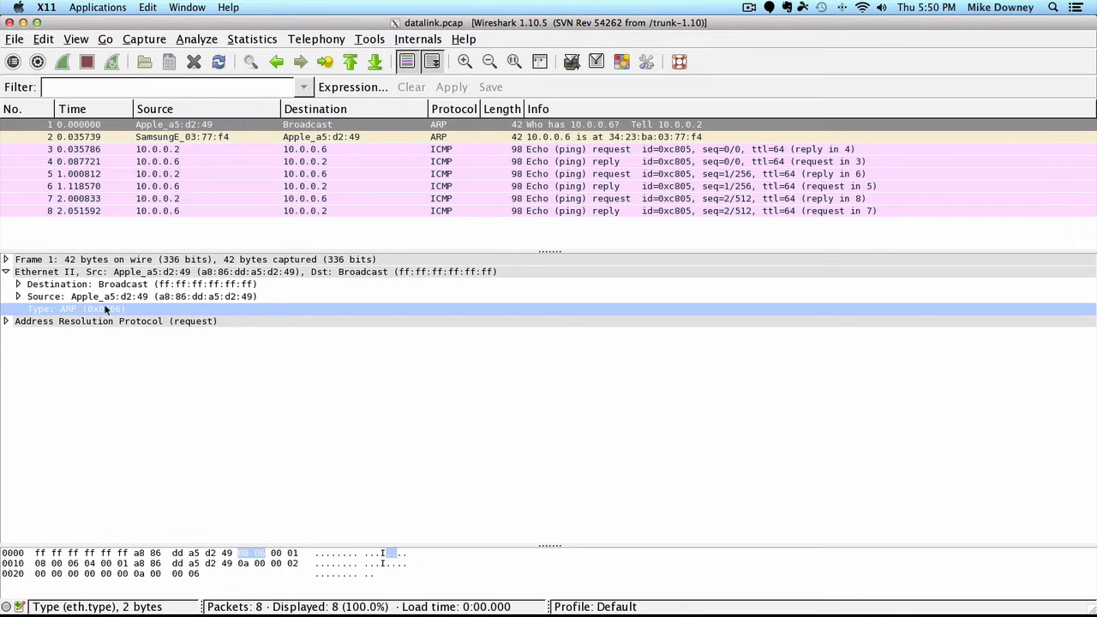
{"action": "left_click", "coordinate": [4, 322]}
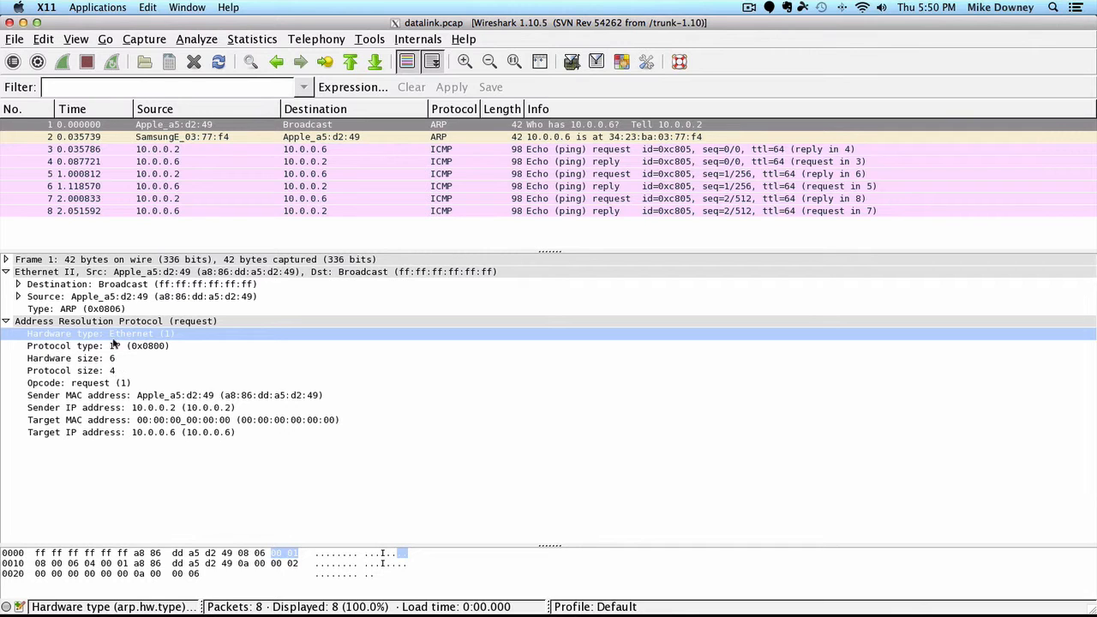
Collapse frame 1's Ethernet II header, leaving the ARP request fields open.
{"action": "left_click", "coordinate": [120, 321]}
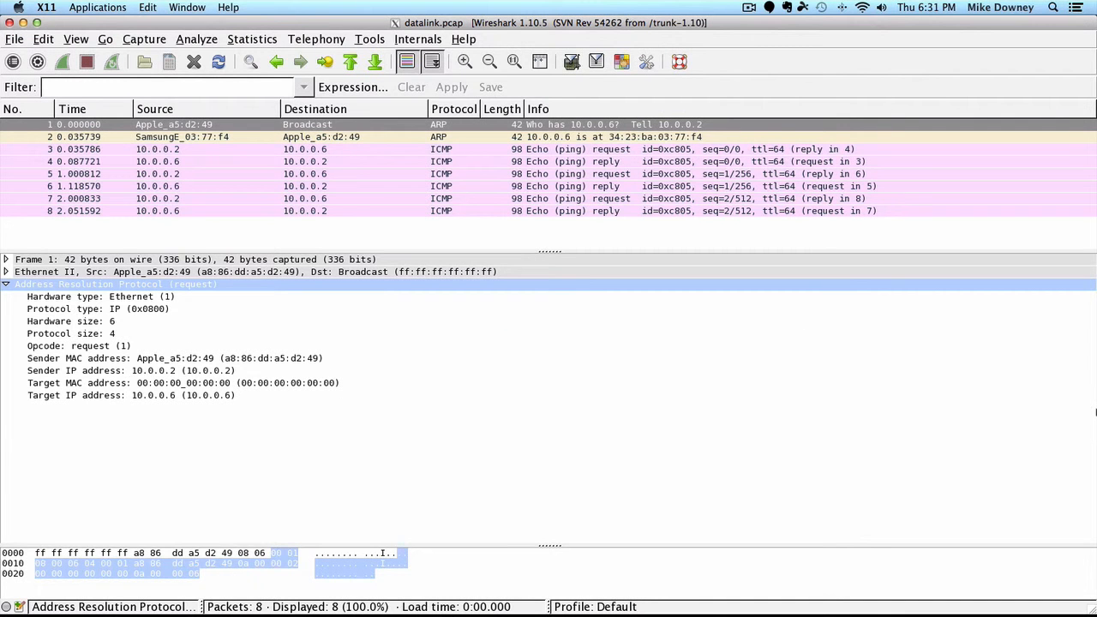
{"action": "mouse_move", "coordinate": [529, 383]}
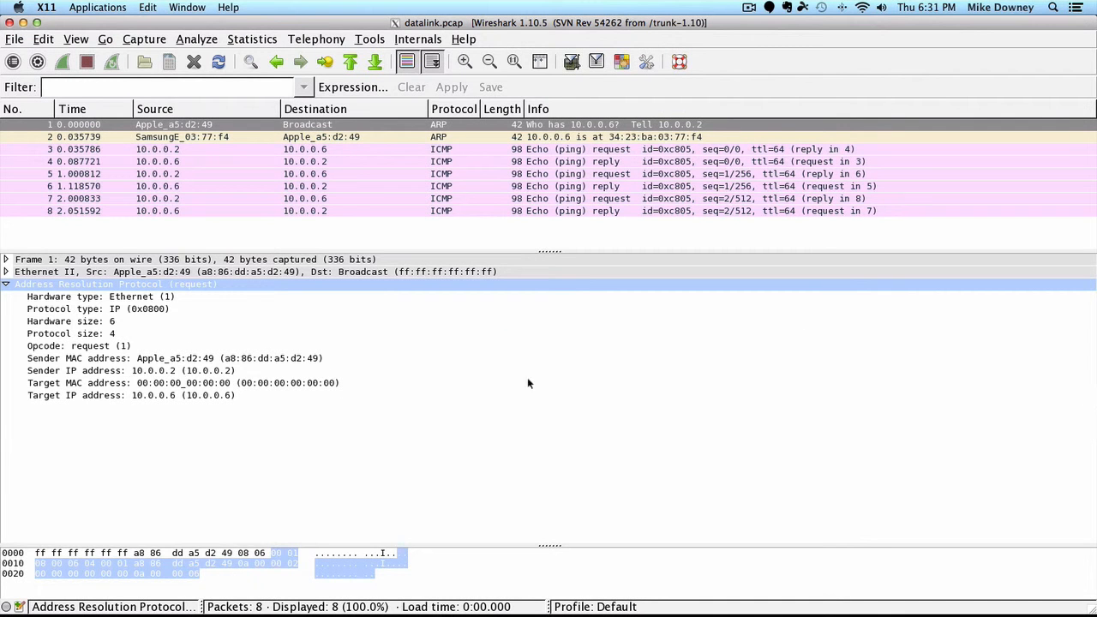
{"action": "left_click", "coordinate": [98, 296]}
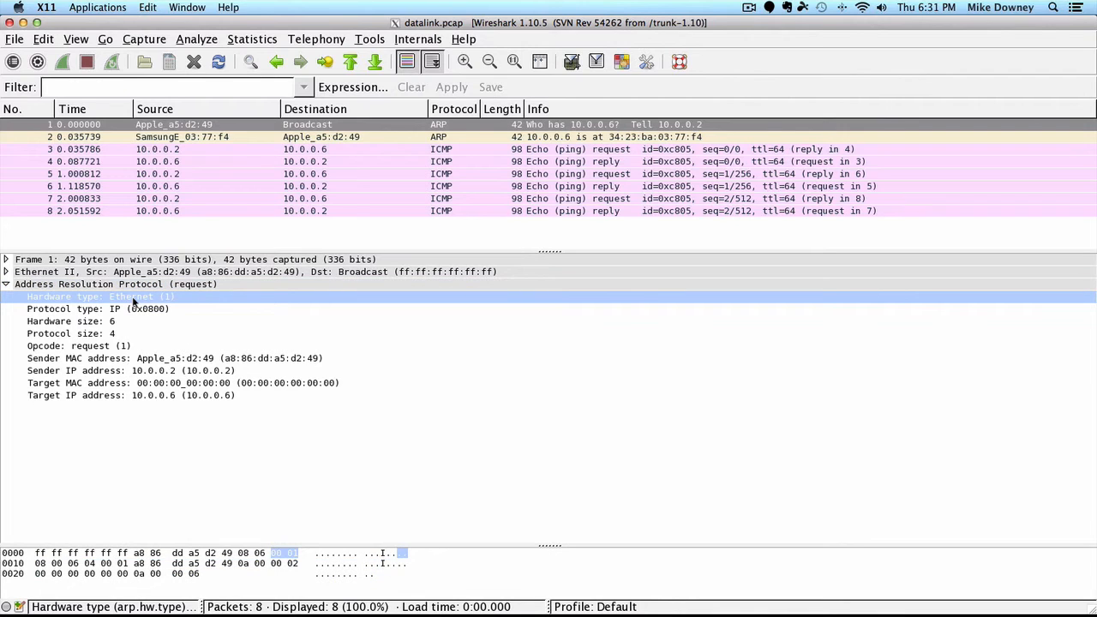
{"action": "mouse_move", "coordinate": [138, 300]}
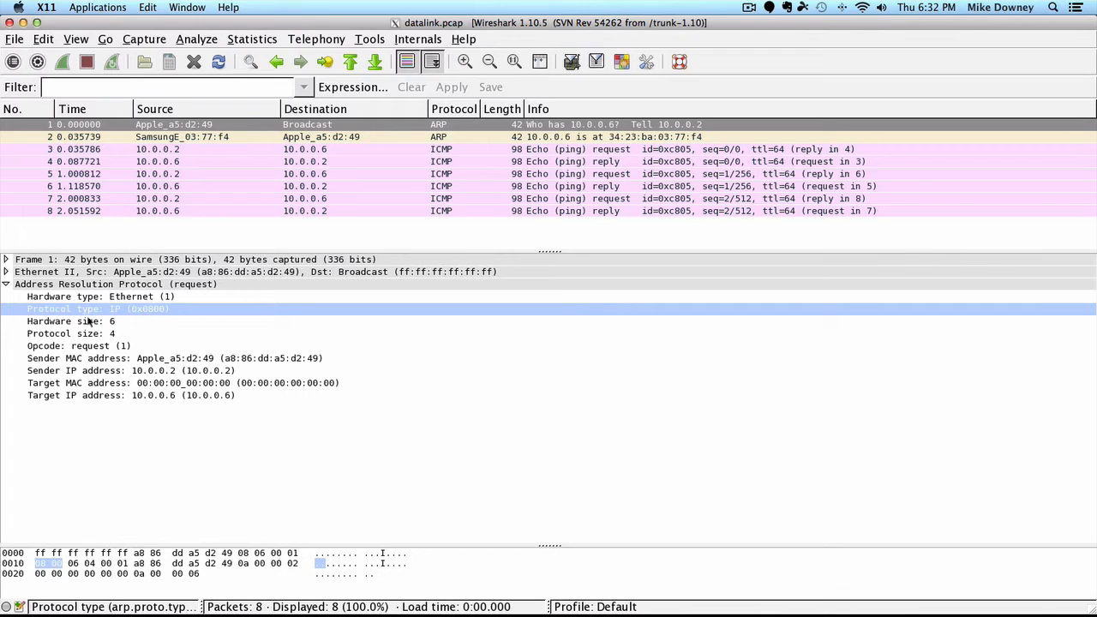
{"action": "left_click", "coordinate": [71, 333]}
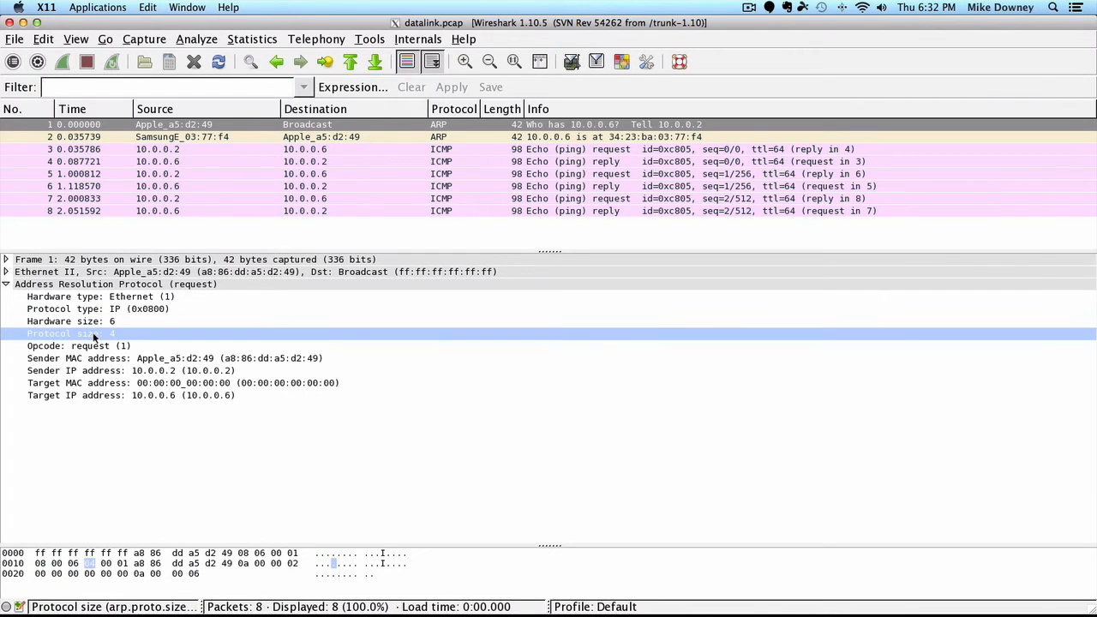
{"action": "left_click", "coordinate": [77, 345]}
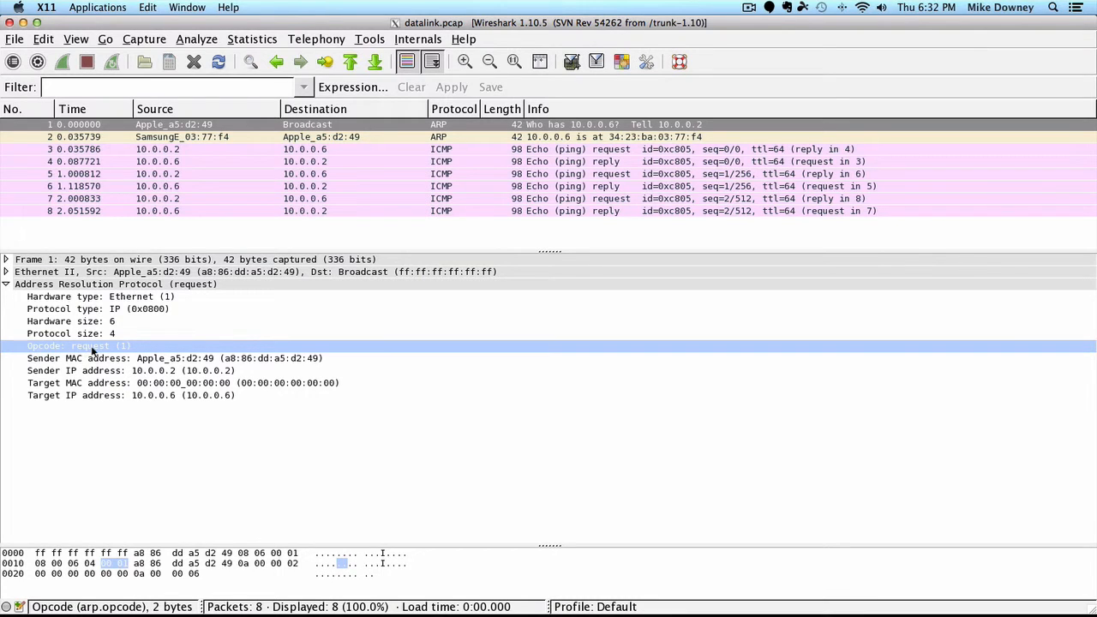
{"action": "mouse_move", "coordinate": [59, 346]}
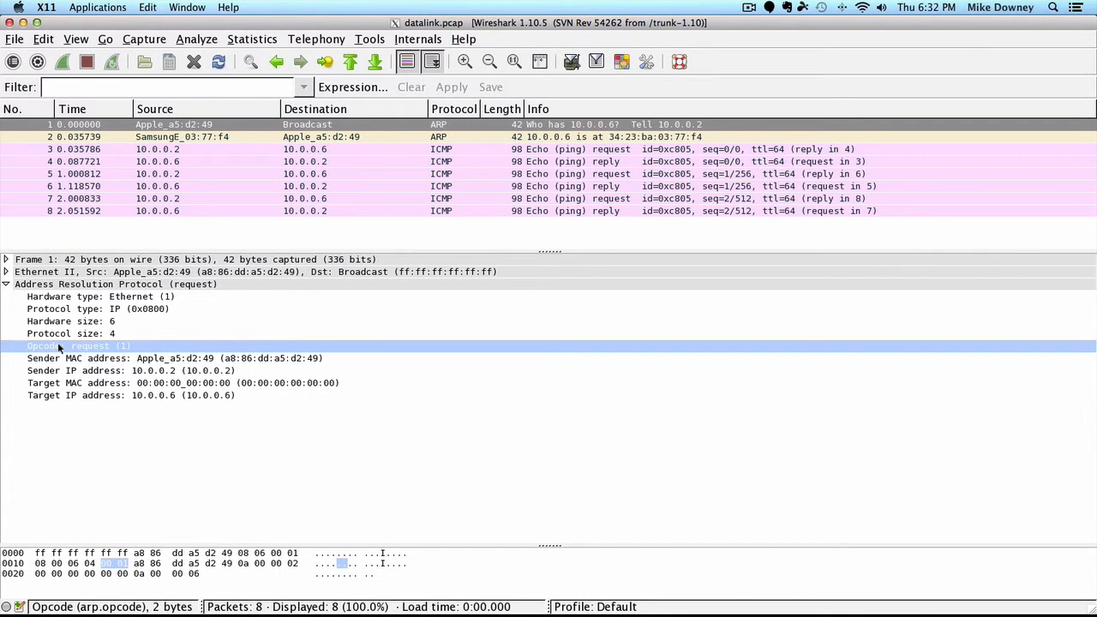
{"action": "mouse_move", "coordinate": [86, 346]}
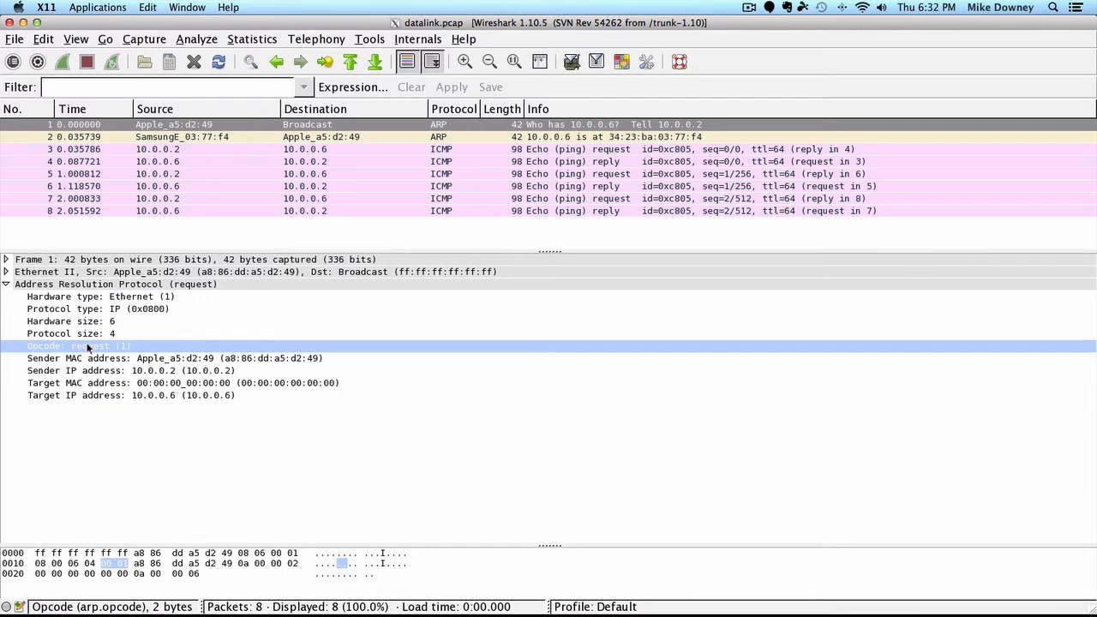
{"action": "left_click", "coordinate": [103, 359]}
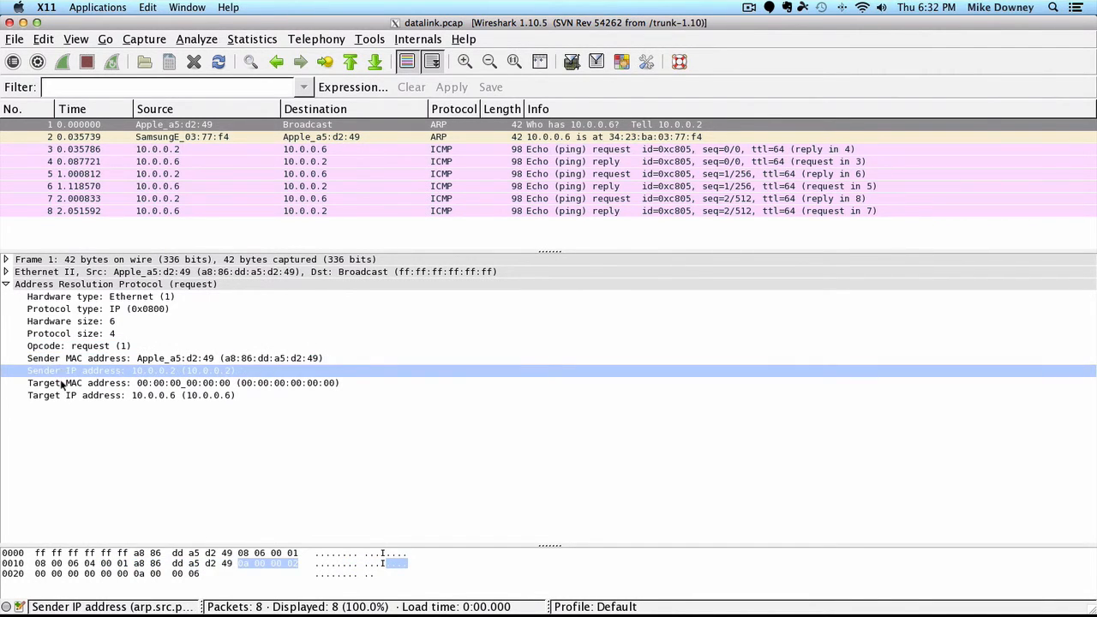
{"action": "left_click", "coordinate": [103, 358]}
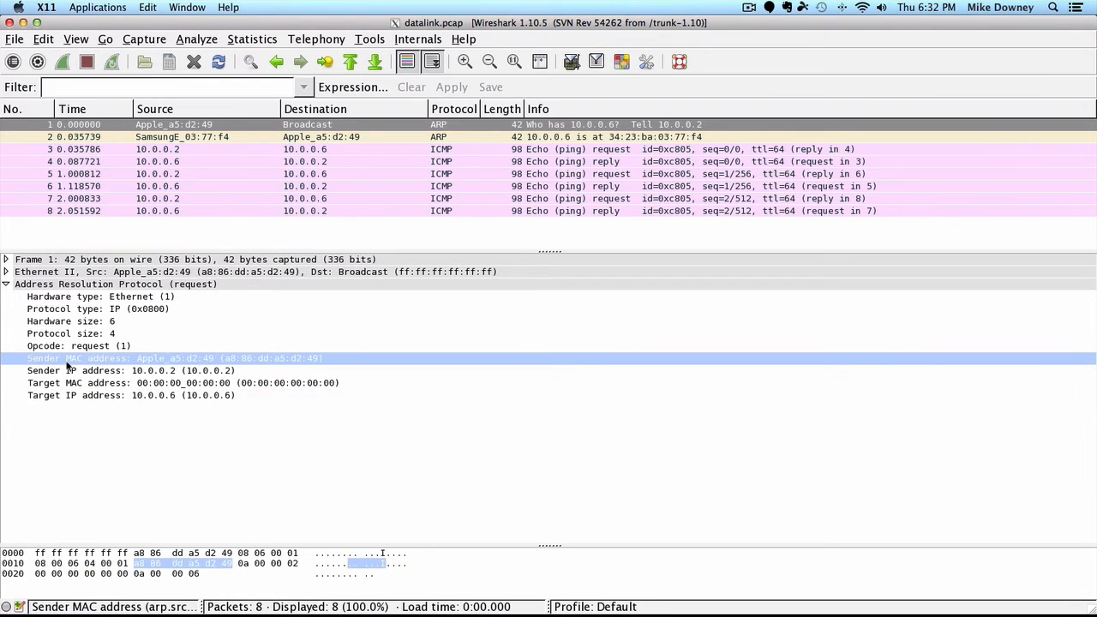
{"action": "mouse_move", "coordinate": [195, 563]}
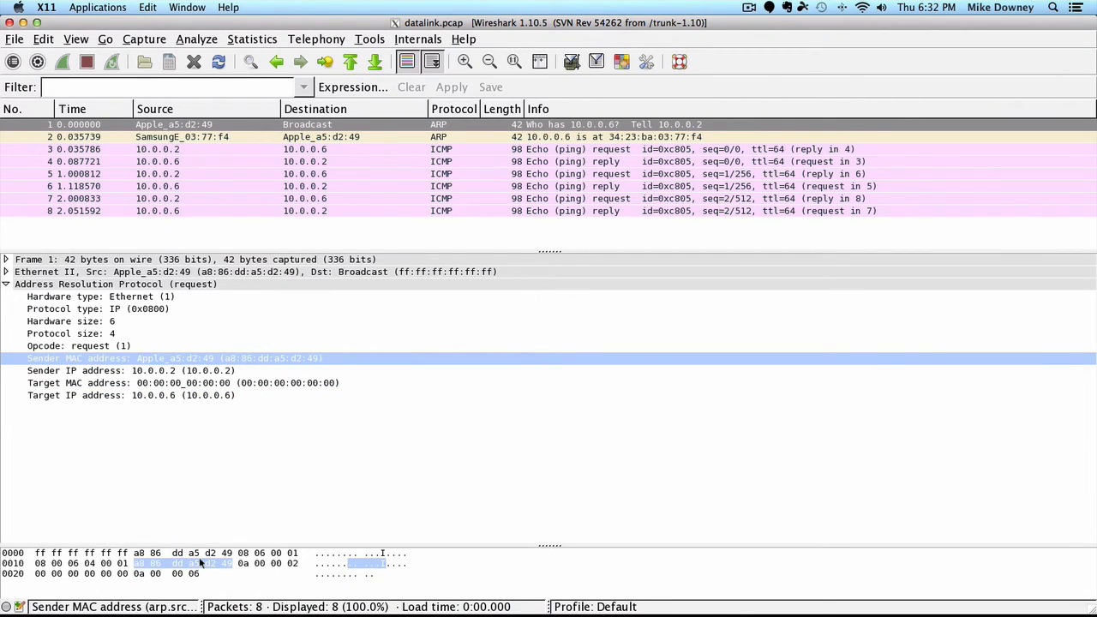
{"action": "left_click", "coordinate": [68, 321]}
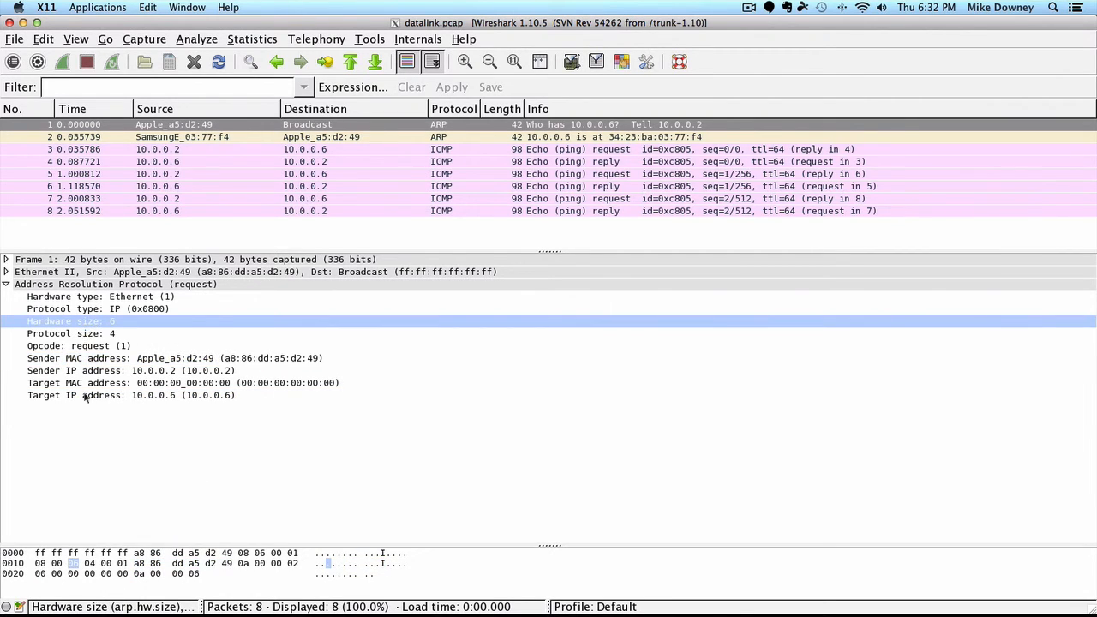
{"action": "left_click", "coordinate": [103, 370]}
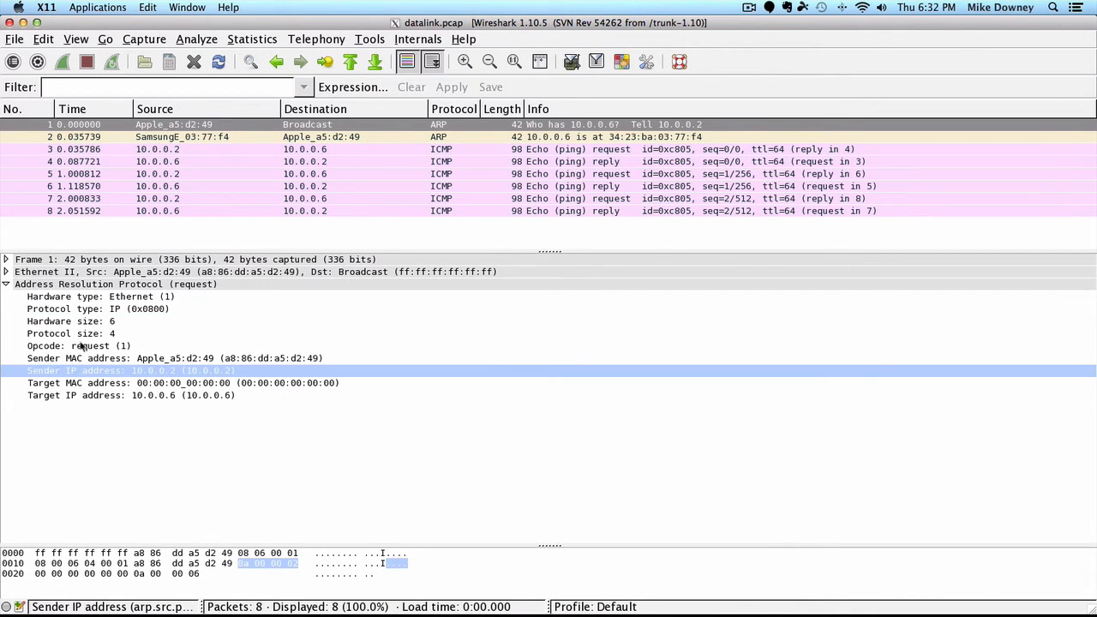
{"action": "mouse_move", "coordinate": [62, 339]}
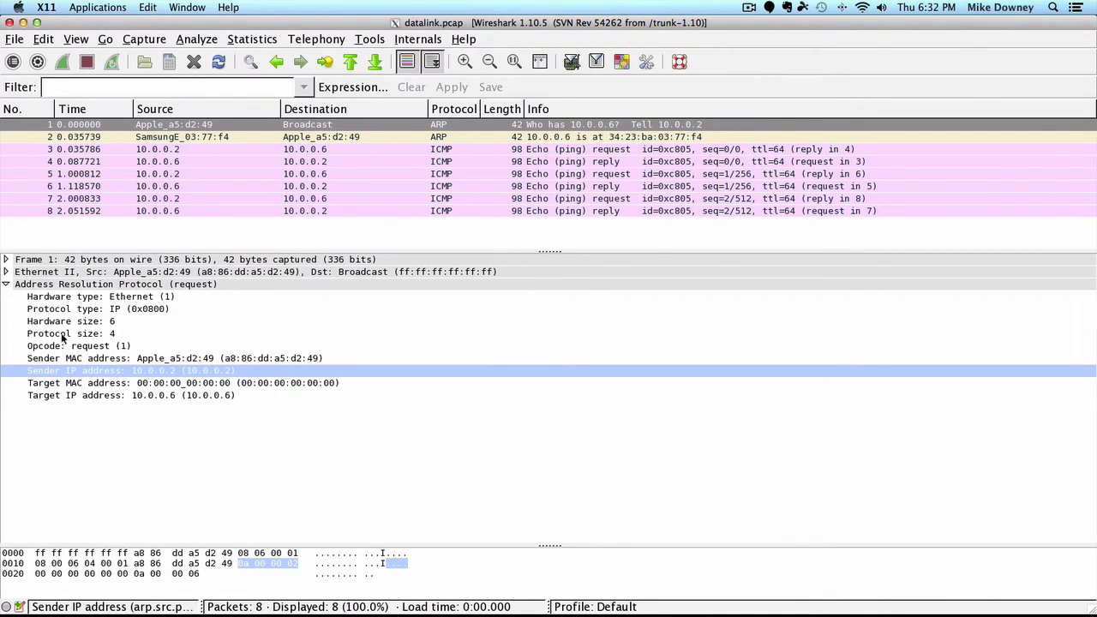
{"action": "left_click", "coordinate": [68, 334]}
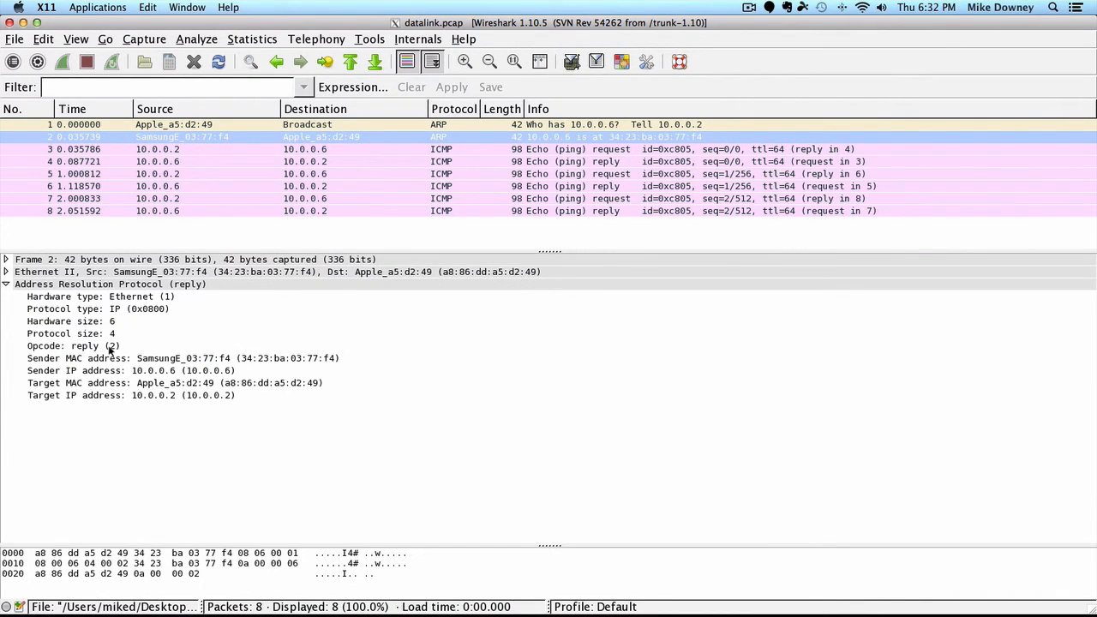
{"action": "mouse_move", "coordinate": [113, 346]}
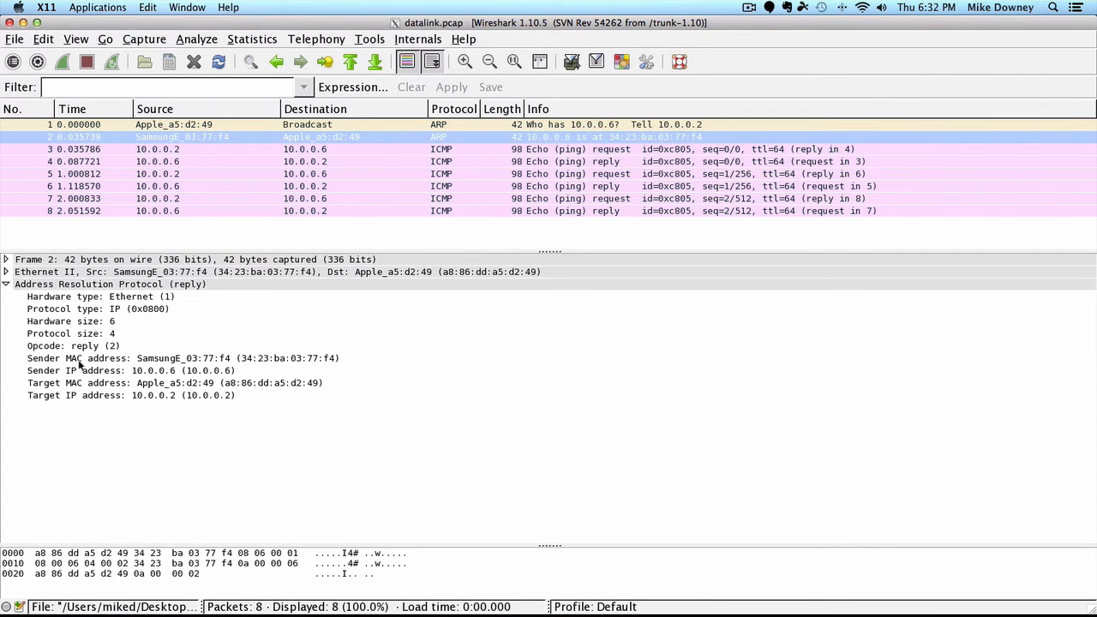
{"action": "mouse_move", "coordinate": [85, 395]}
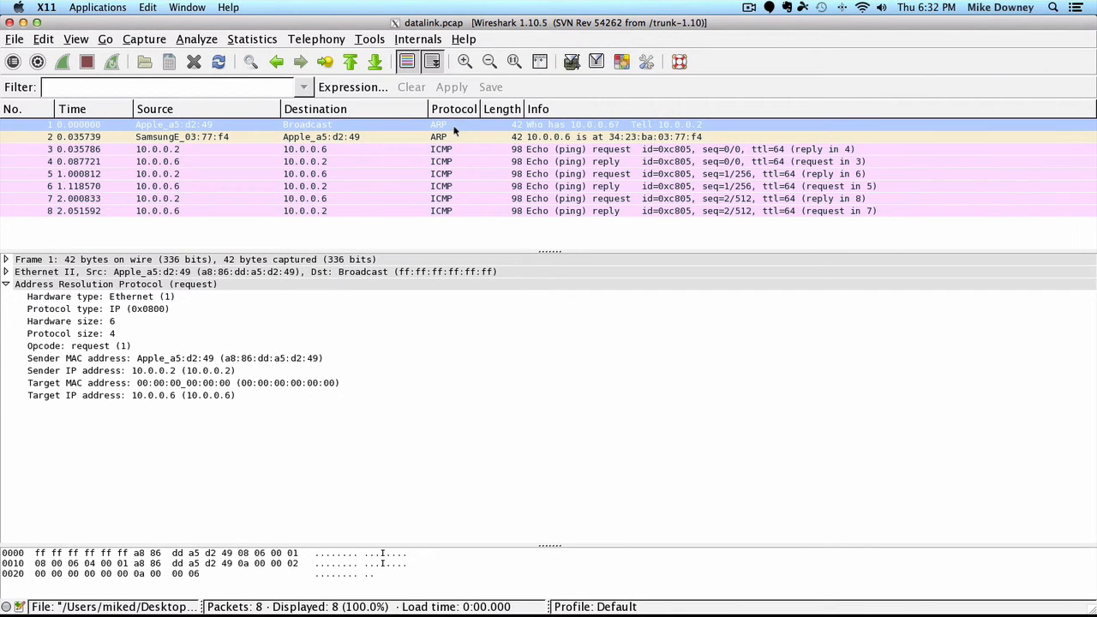
{"action": "mouse_move", "coordinate": [456, 143]}
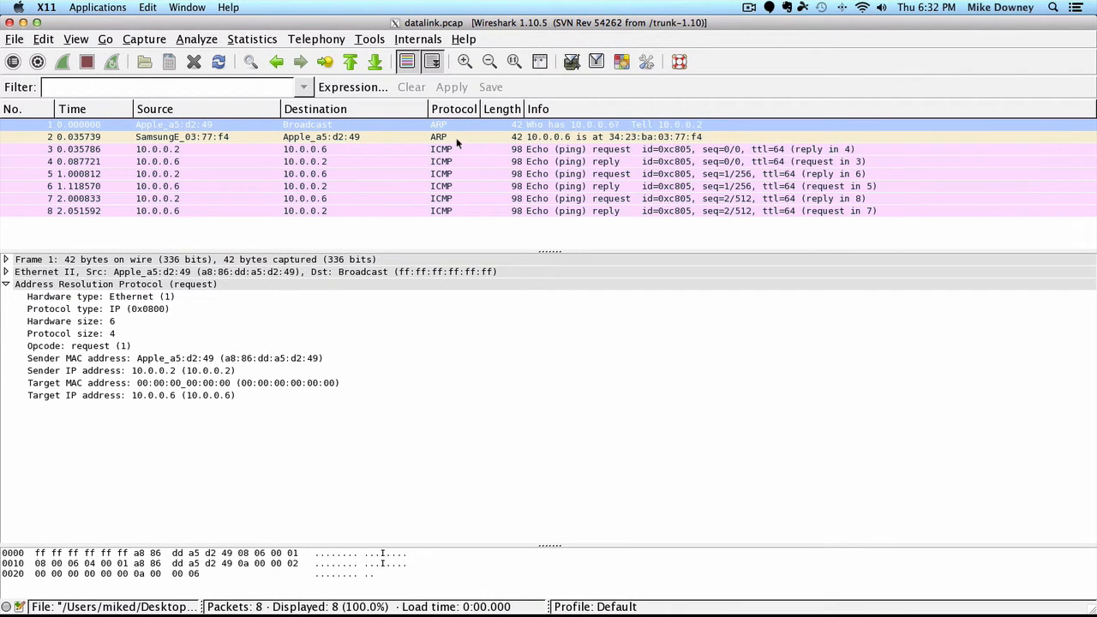
{"action": "mouse_move", "coordinate": [462, 140]}
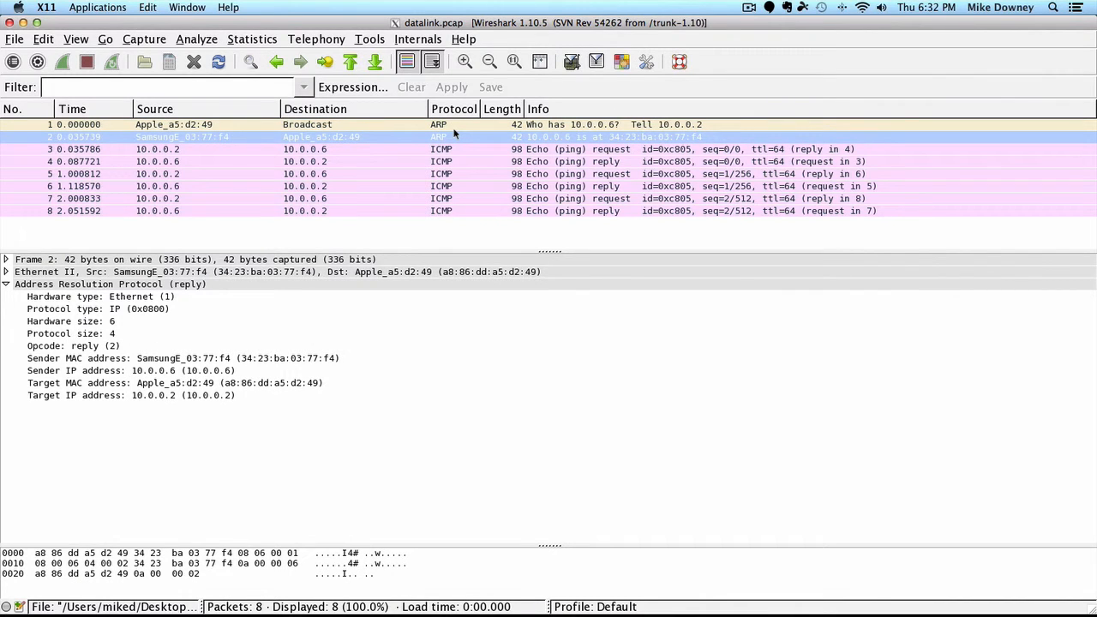
{"action": "mouse_move", "coordinate": [144, 387]}
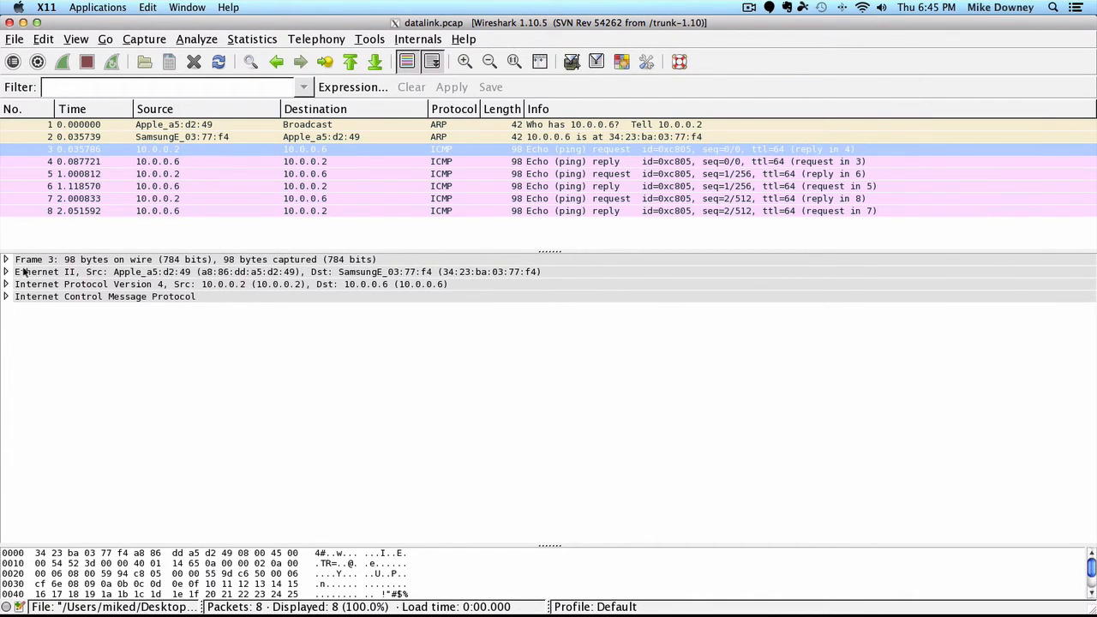
Inspect frame 3's Ethernet destination and type, then its IPv4 version field.
{"action": "left_click", "coordinate": [8, 272]}
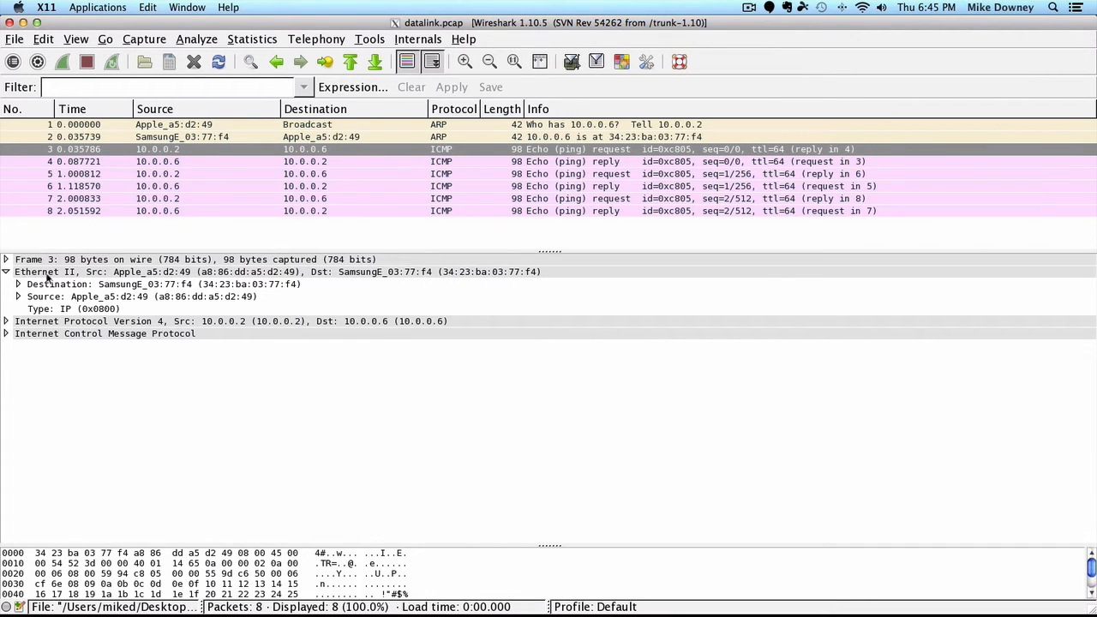
{"action": "left_click", "coordinate": [103, 284]}
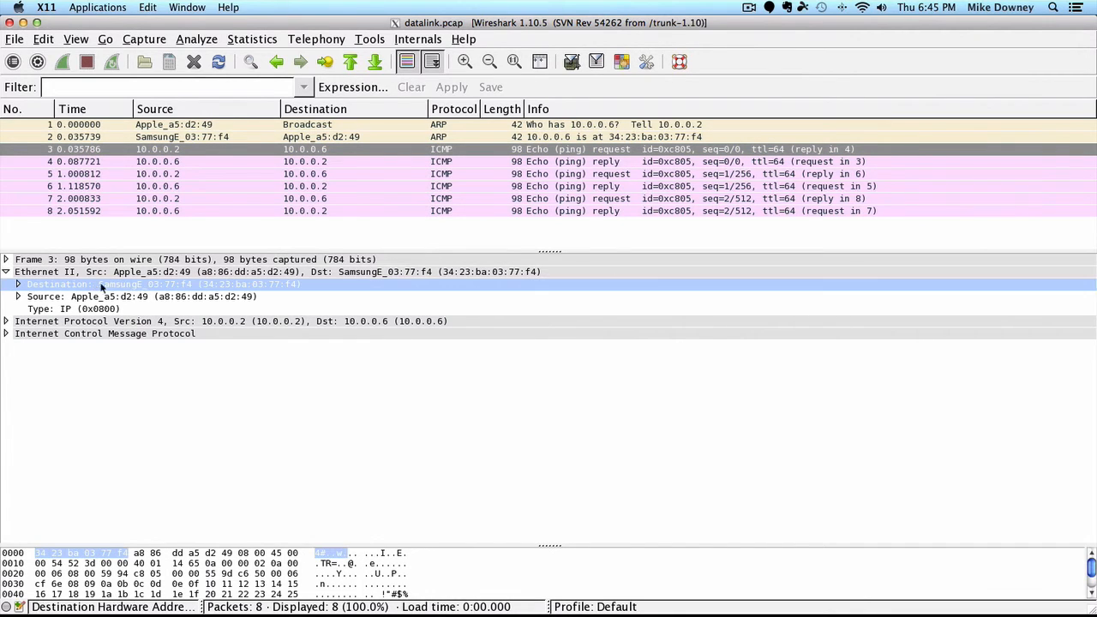
{"action": "mouse_move", "coordinate": [238, 295]}
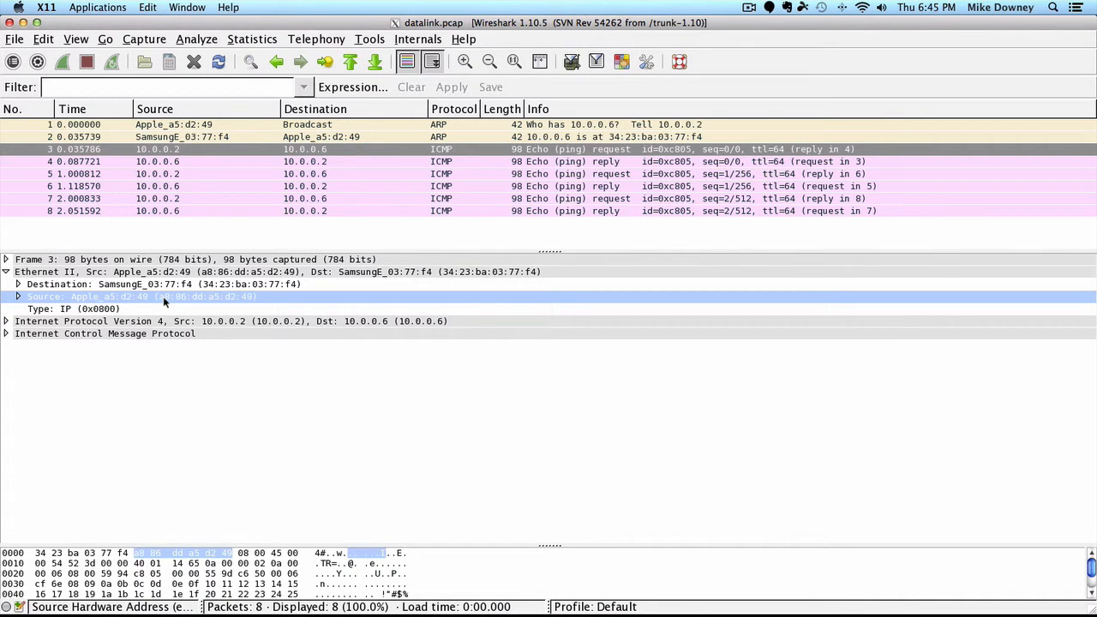
{"action": "left_click", "coordinate": [52, 309]}
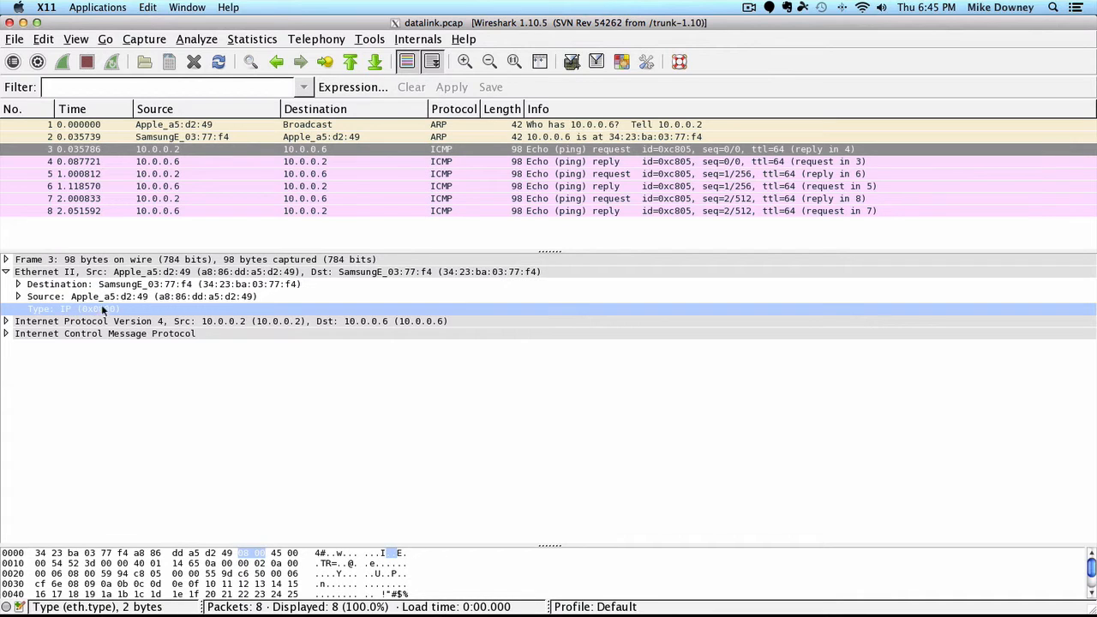
{"action": "mouse_move", "coordinate": [69, 308]}
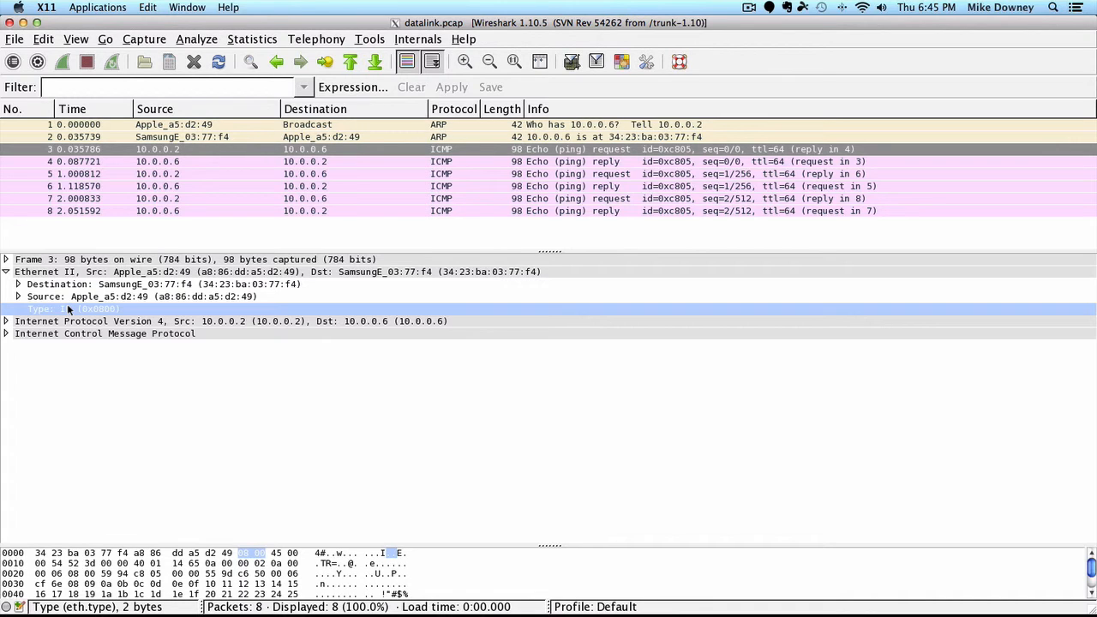
{"action": "left_click", "coordinate": [5, 321]}
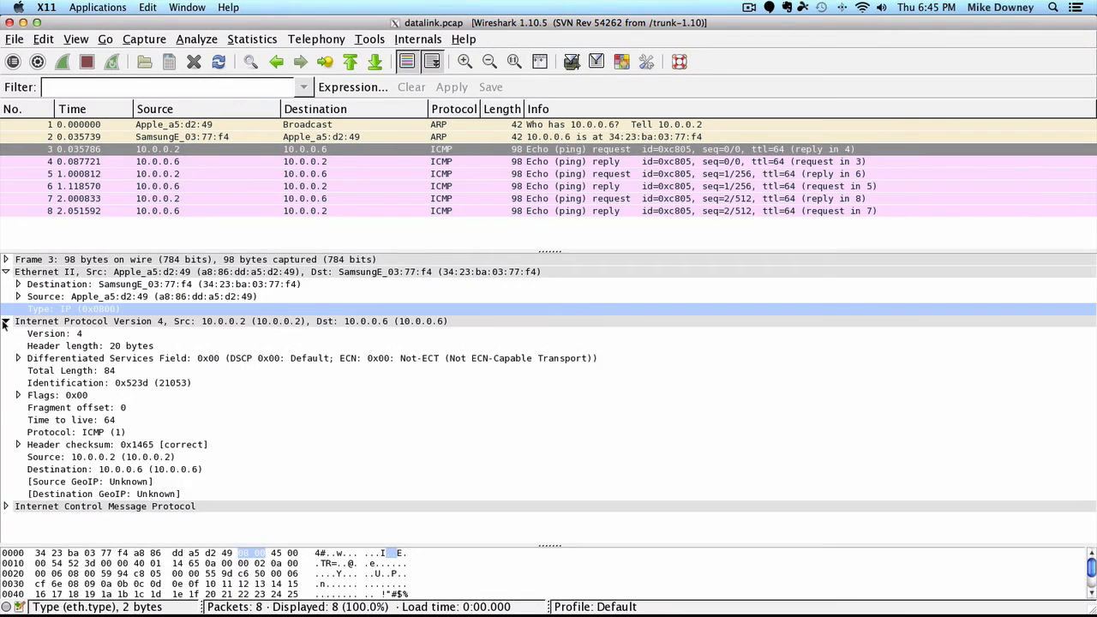
{"action": "left_click", "coordinate": [54, 334]}
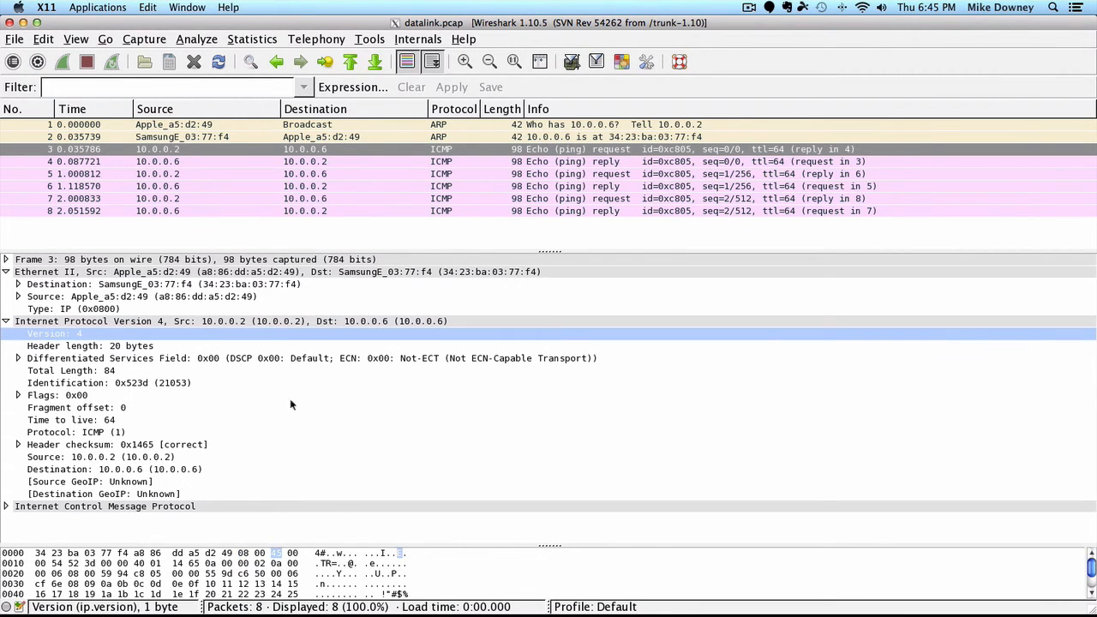